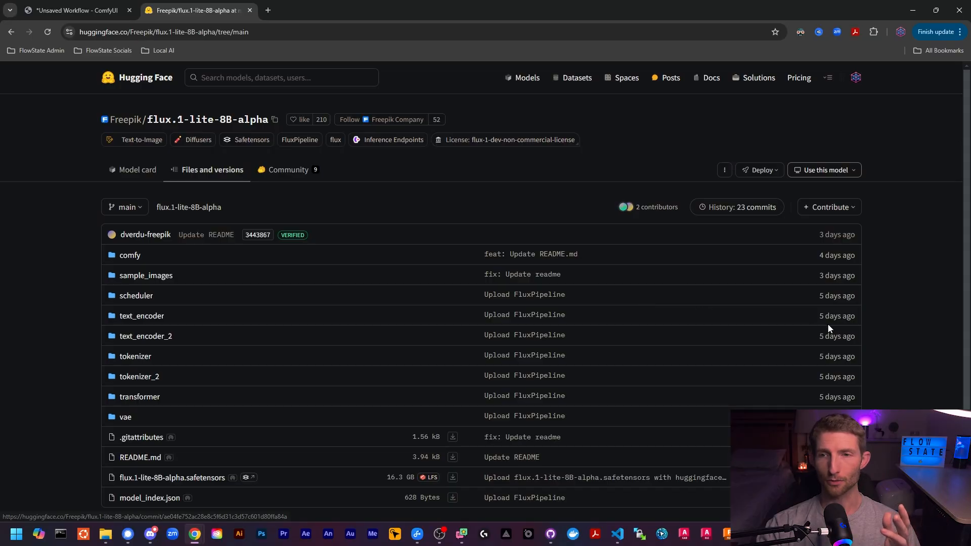
{"action": "mouse_move", "coordinate": [826, 300]}
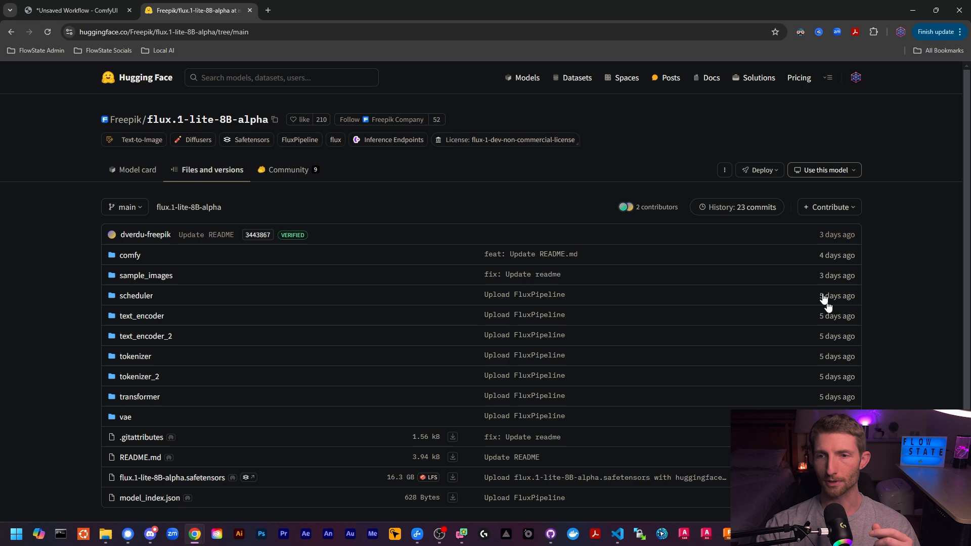
- Bring up the flux.1-lite-8B-alpha model card overview with its sample image
{"action": "left_click", "coordinate": [137, 170]}
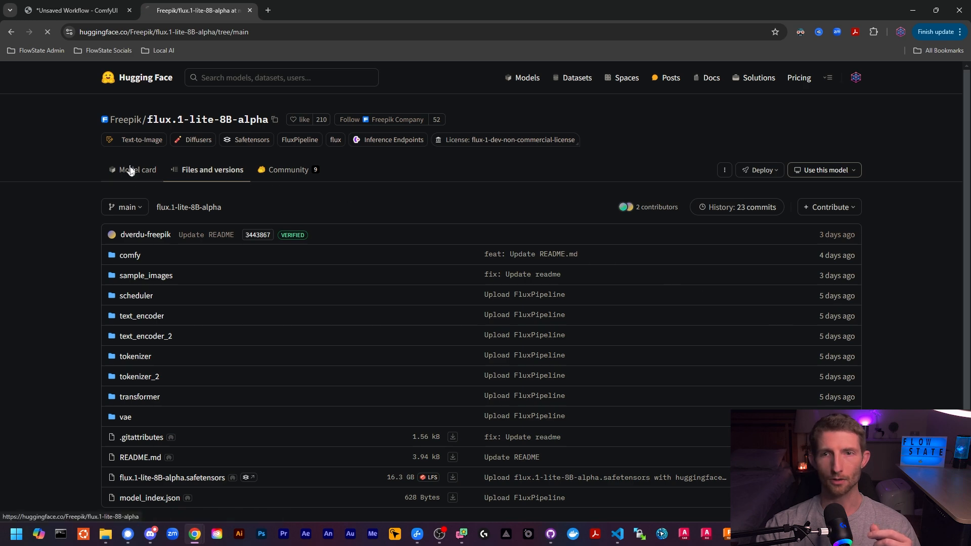
{"action": "left_click", "coordinate": [136, 170]}
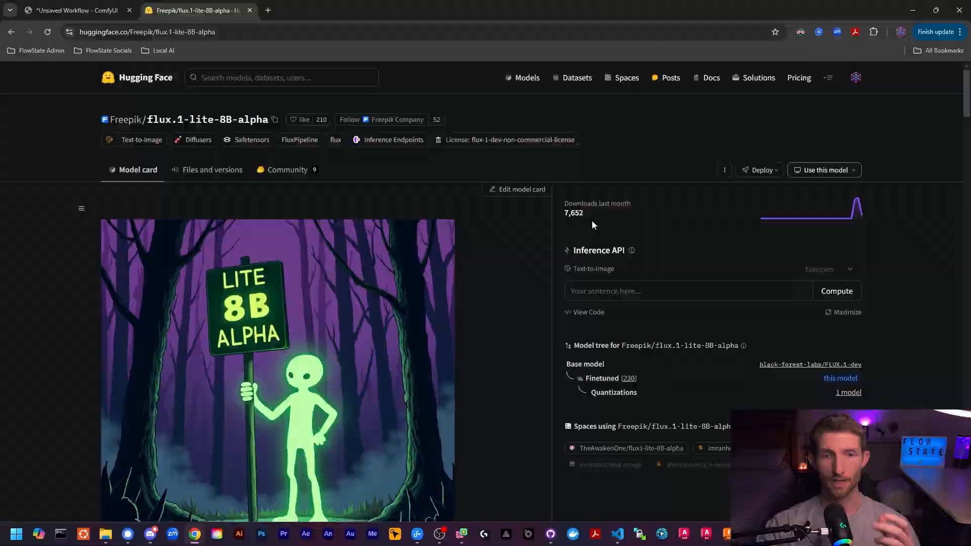
{"action": "mouse_move", "coordinate": [494, 252]}
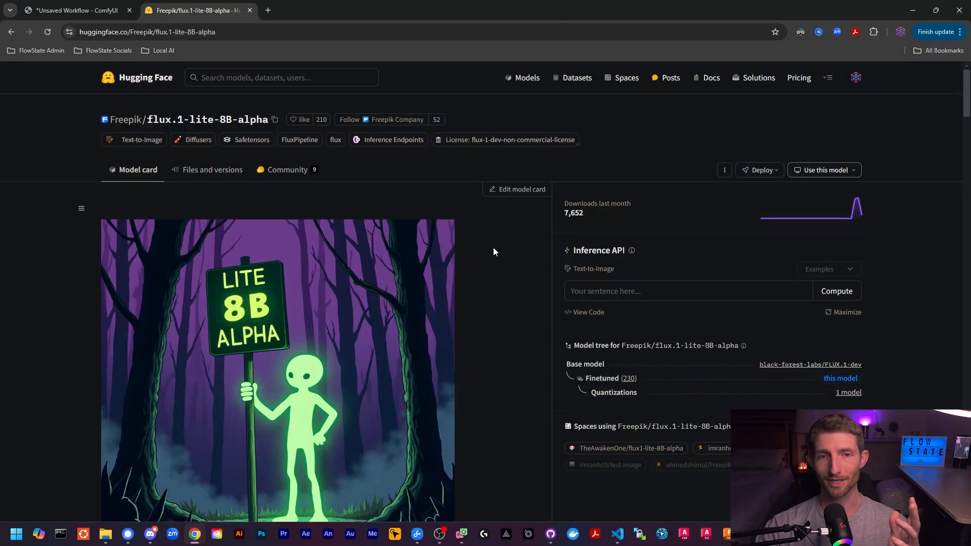
{"action": "mouse_move", "coordinate": [145, 198]}
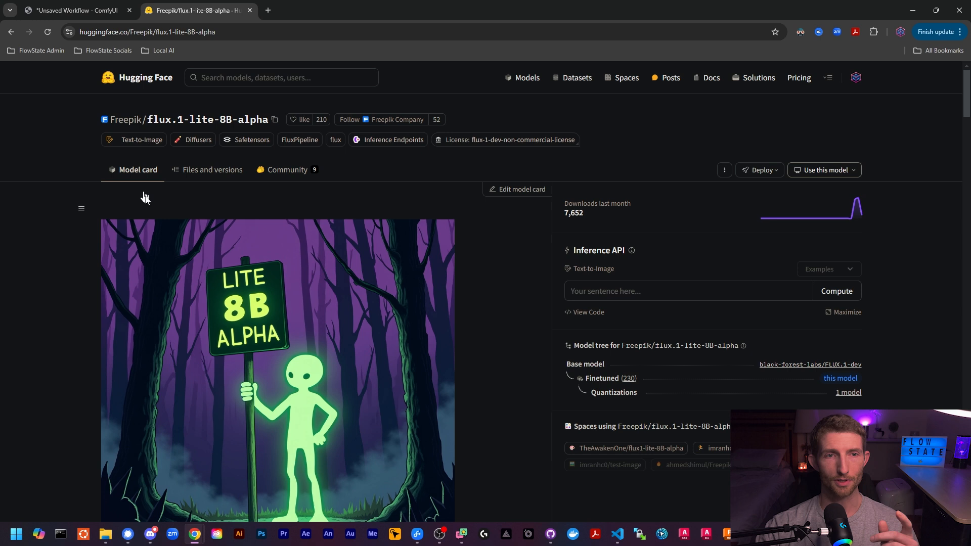
{"action": "mouse_move", "coordinate": [211, 170]}
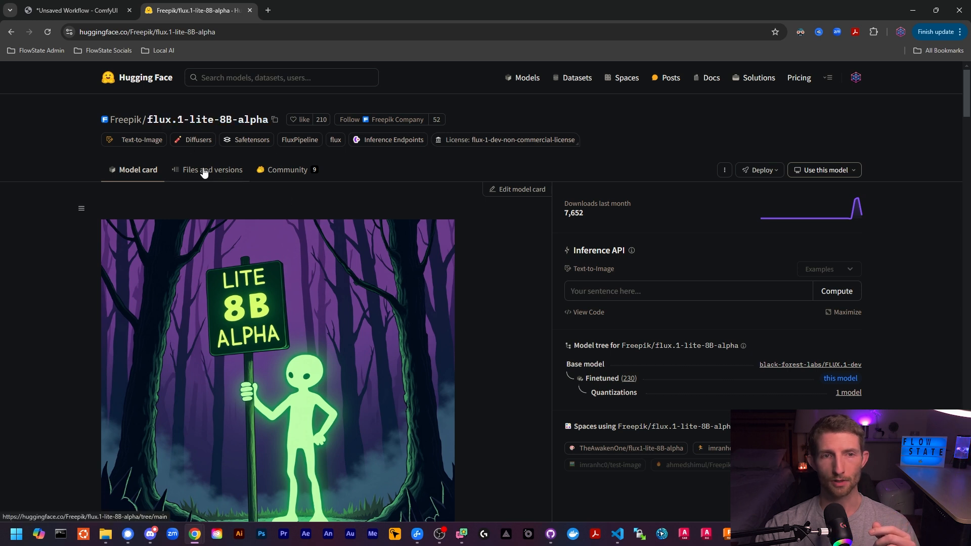
- Download flux.1-lite-8B-alpha.safetensors, pointing the Save As dialog at ComfyUI\models\unet
{"action": "left_click", "coordinate": [211, 170]}
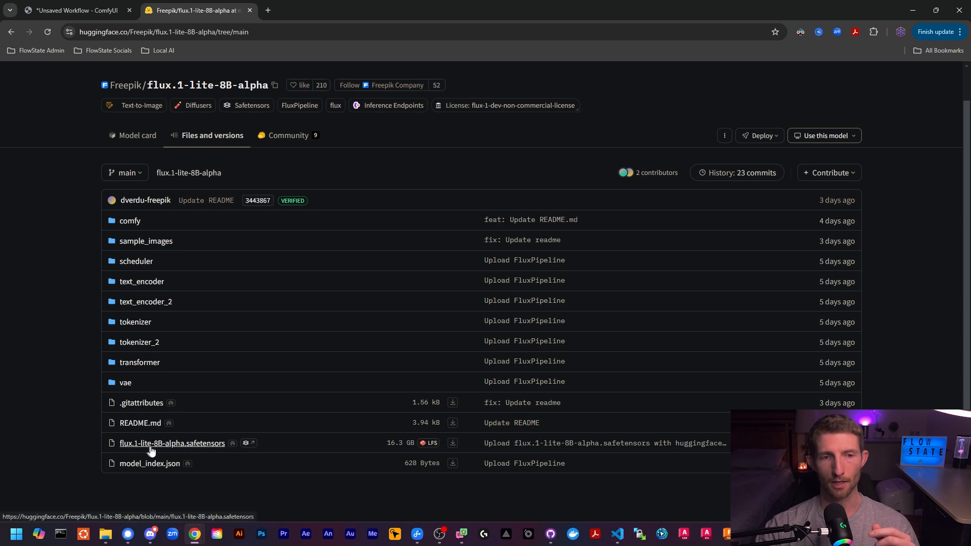
{"action": "mouse_move", "coordinate": [451, 443]}
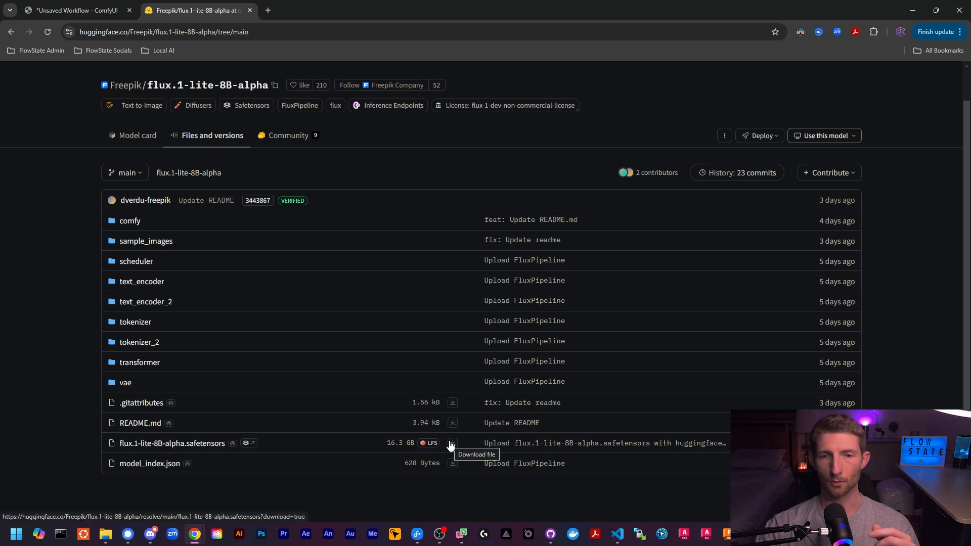
{"action": "mouse_move", "coordinate": [470, 374]}
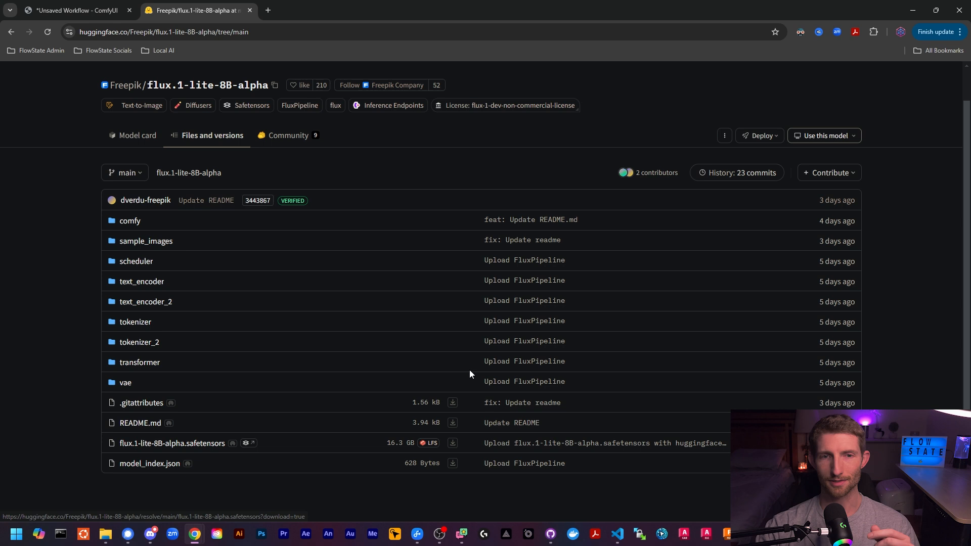
{"action": "left_click", "coordinate": [453, 447]}
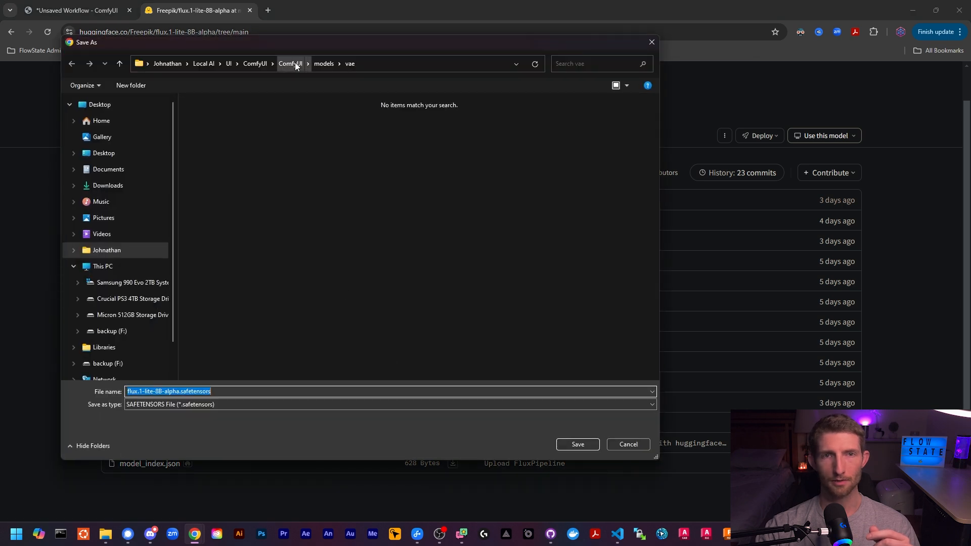
{"action": "left_click", "coordinate": [291, 63]}
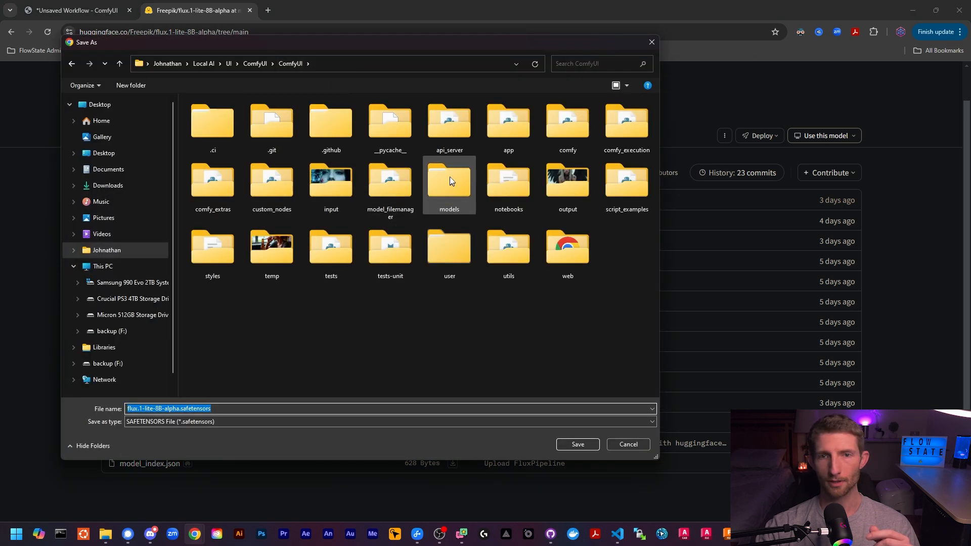
{"action": "double_click", "coordinate": [448, 180]}
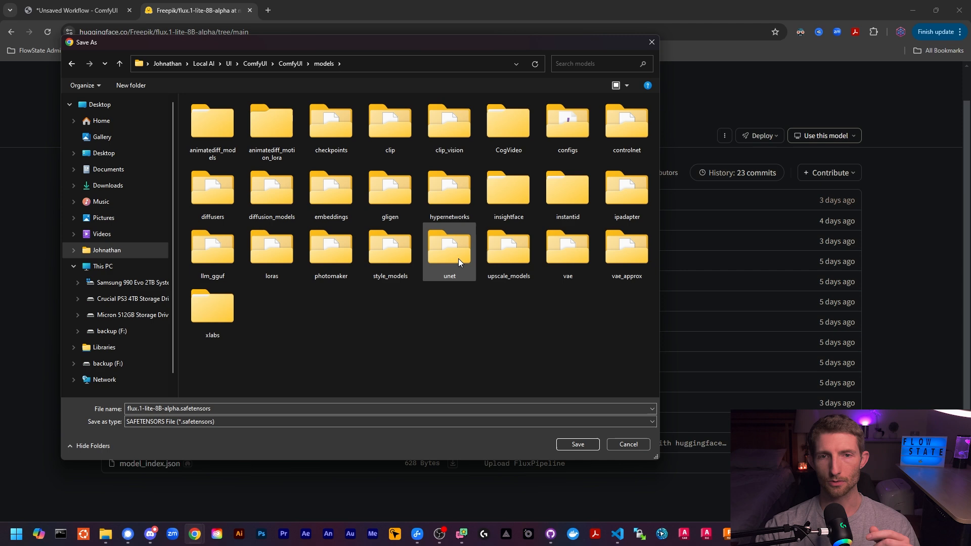
{"action": "double_click", "coordinate": [449, 247]}
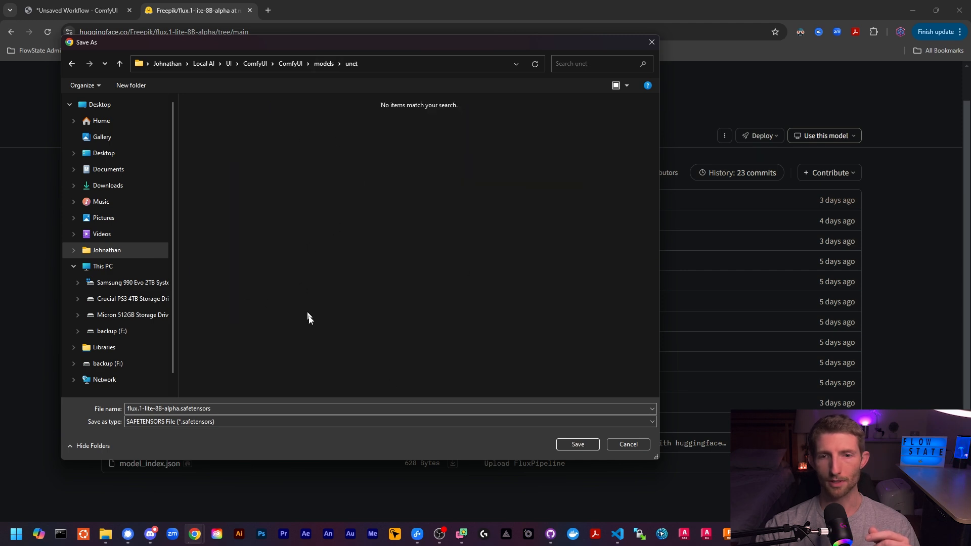
- Save the model file into the unet folder and scan the model card
{"action": "left_click", "coordinate": [627, 444]}
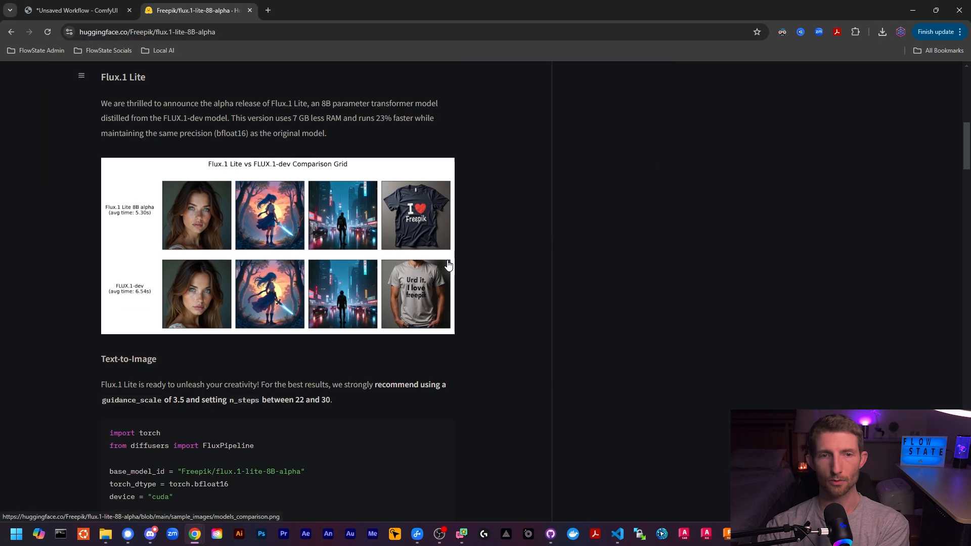
{"action": "scroll", "scroll_direction": "down", "scroll_amount": 3}
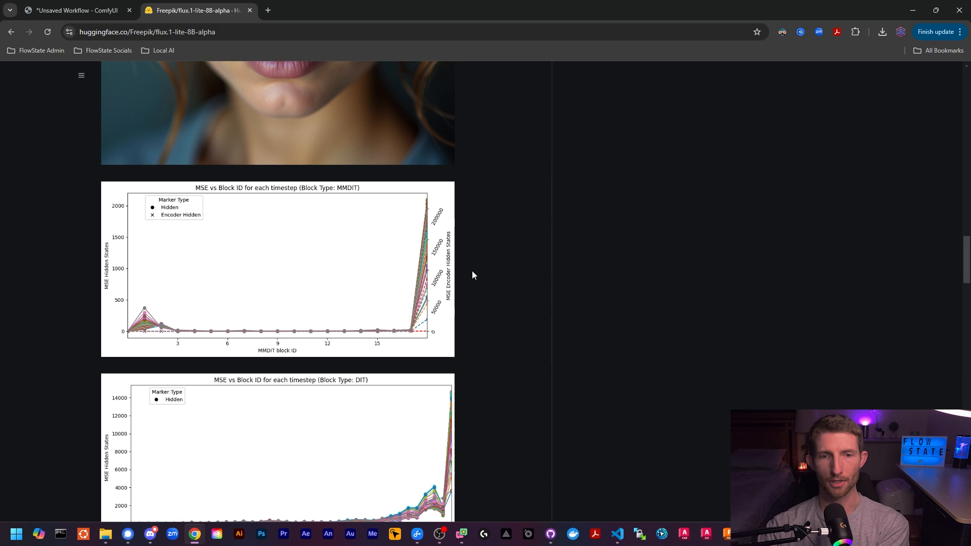
{"action": "scroll", "scroll_direction": "up", "scroll_amount": 3}
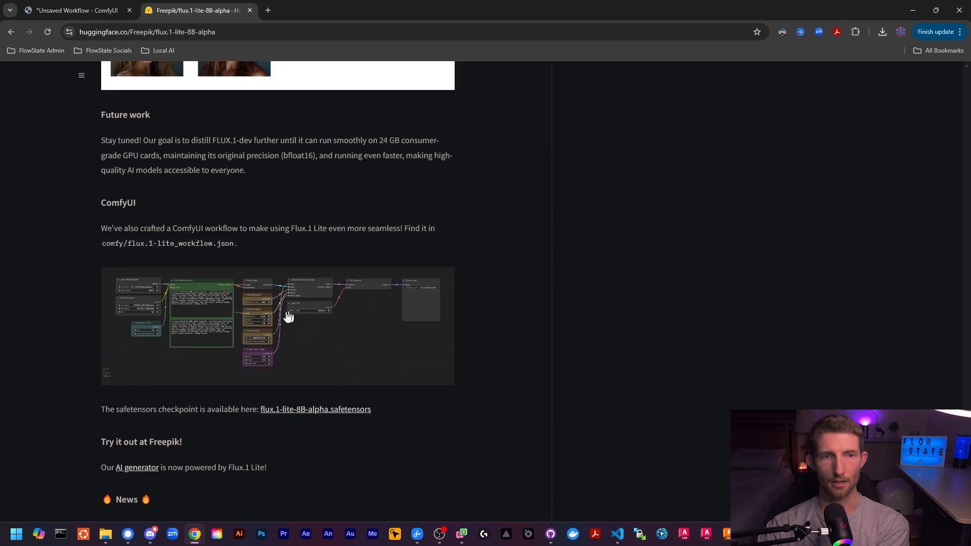
{"action": "mouse_move", "coordinate": [223, 343]}
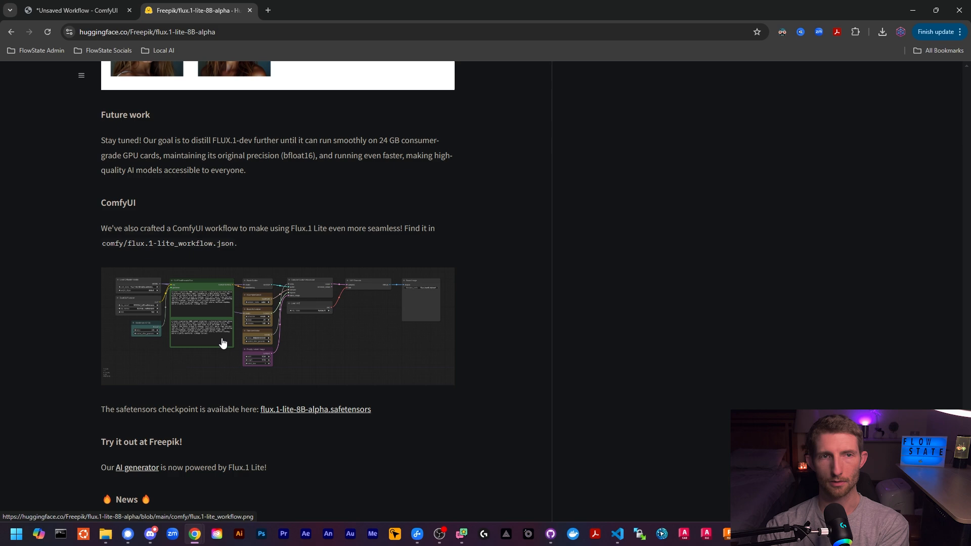
- View the card's ComfyUI workflow image in its own tab, then return to the workflow
{"action": "right_click", "coordinate": [269, 335]}
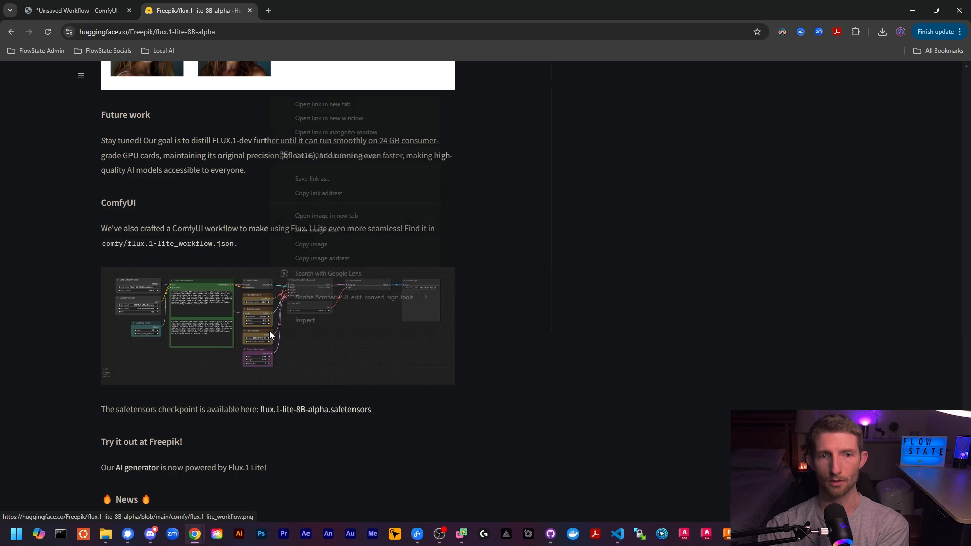
{"action": "left_click", "coordinate": [327, 216]}
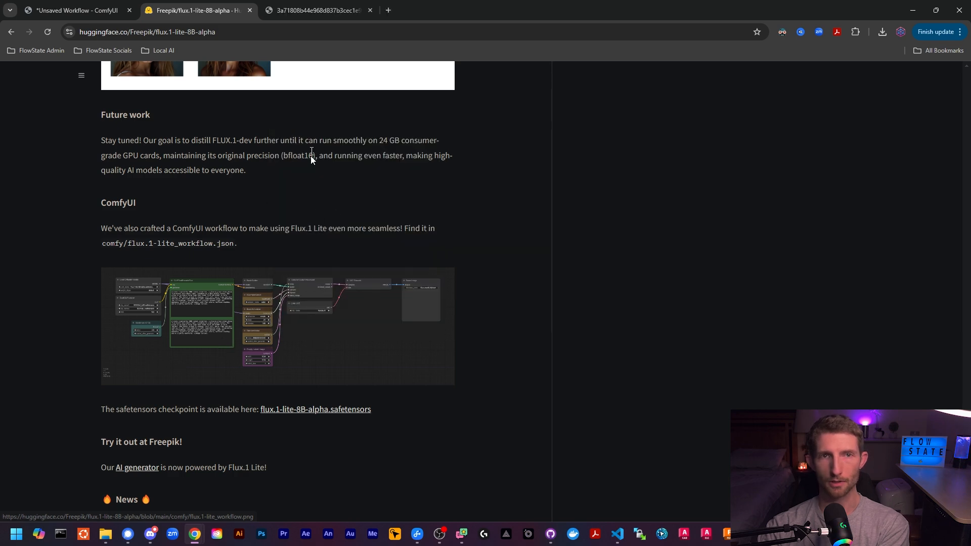
{"action": "left_click", "coordinate": [368, 10]}
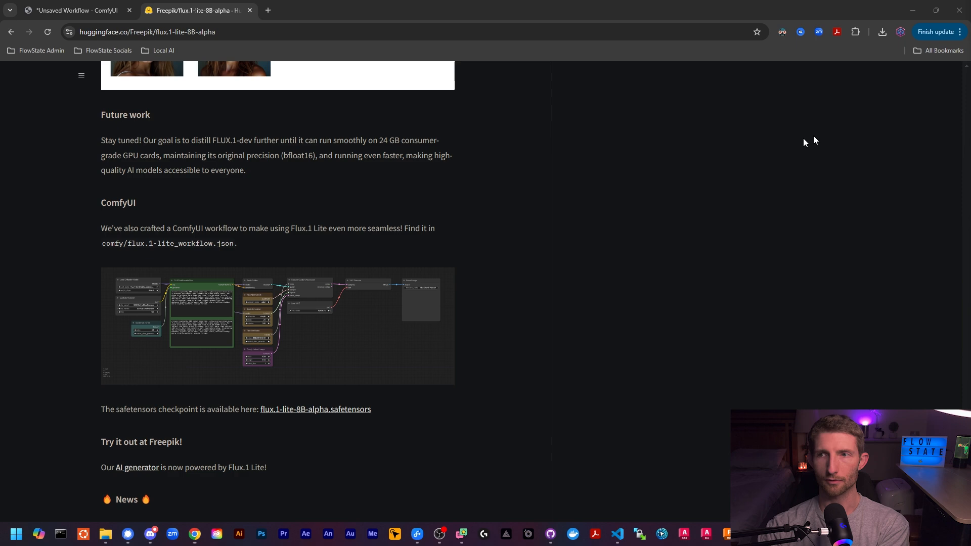
{"action": "left_click", "coordinate": [74, 10]}
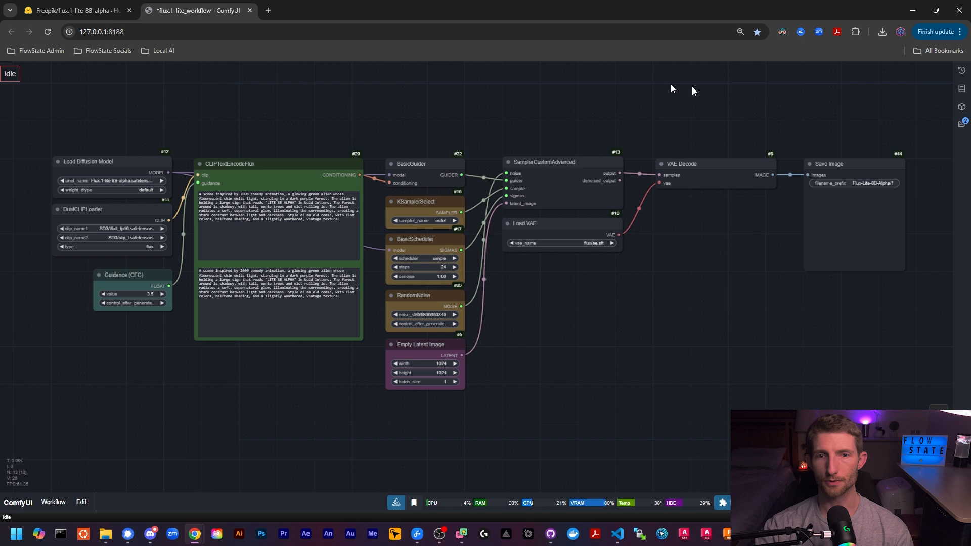
{"action": "mouse_move", "coordinate": [260, 387]}
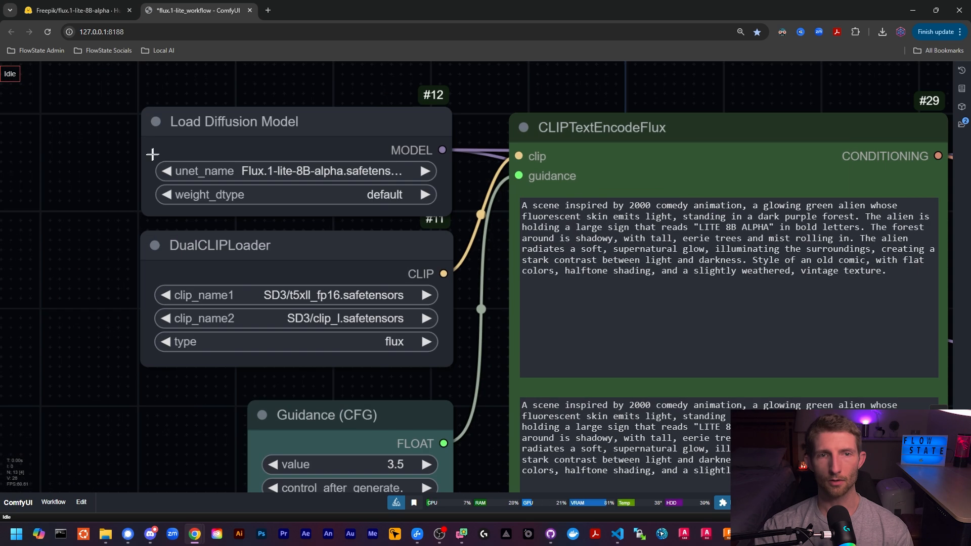
- Select the local clip-l text encoder file in the DualCLIPLoader node
{"action": "scroll", "scroll_direction": "up", "scroll_amount": 3}
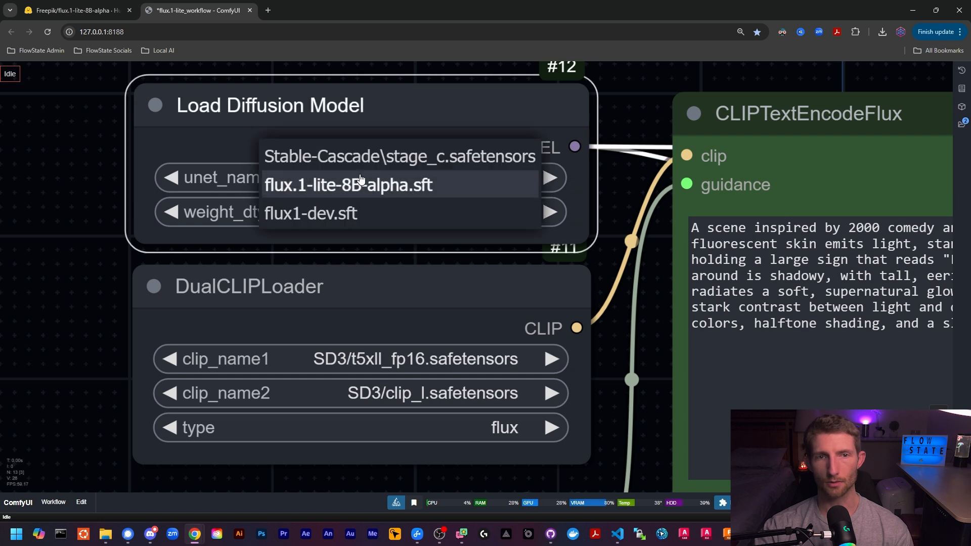
{"action": "mouse_move", "coordinate": [297, 191]}
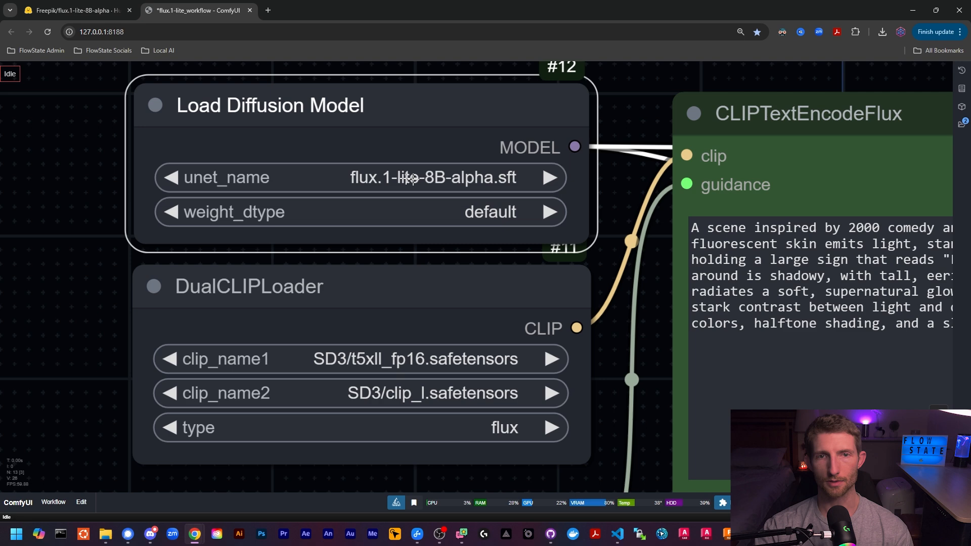
{"action": "mouse_move", "coordinate": [444, 135]}
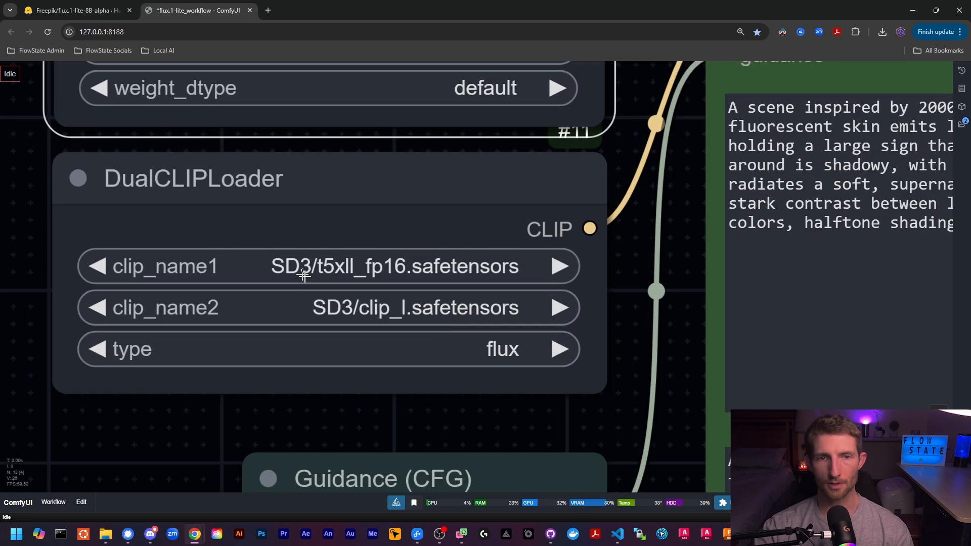
{"action": "mouse_move", "coordinate": [362, 321]}
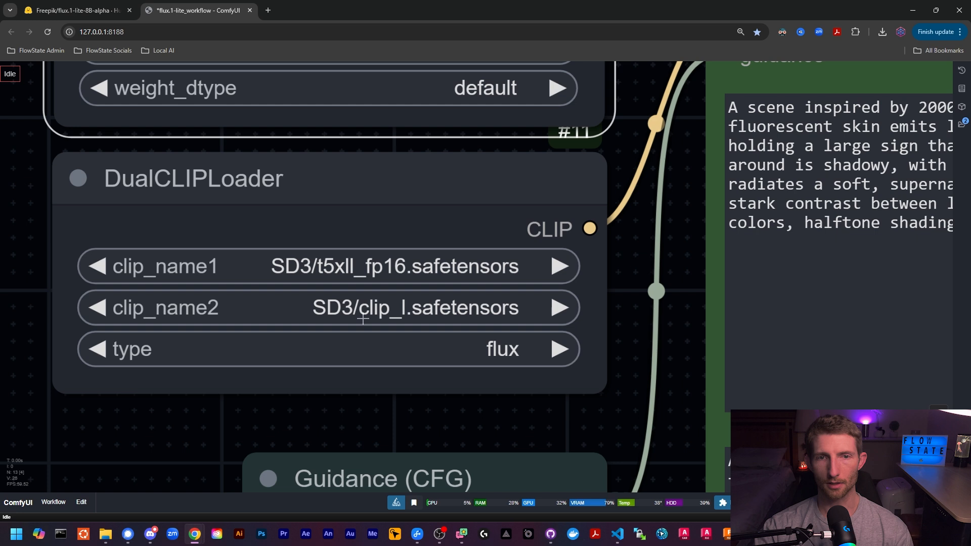
{"action": "mouse_move", "coordinate": [378, 266]}
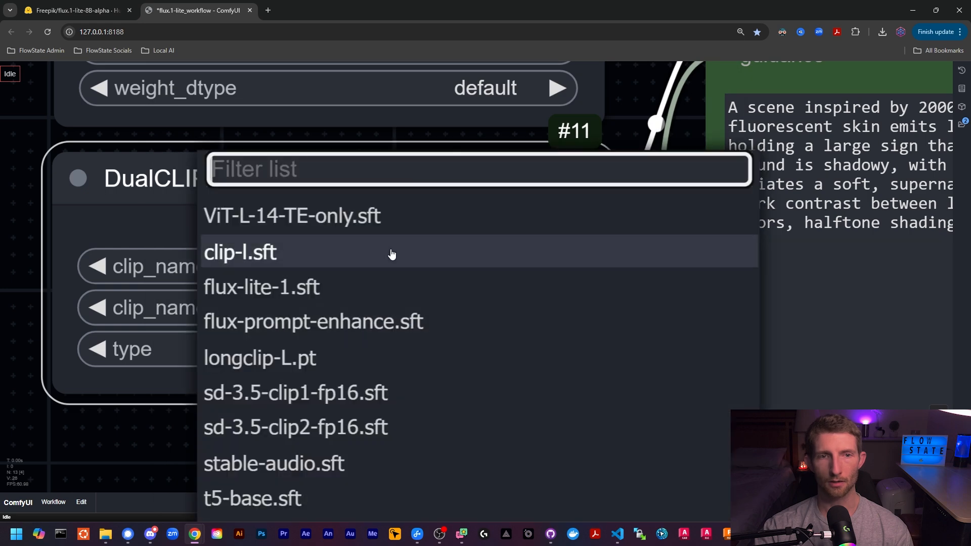
{"action": "left_click", "coordinate": [239, 252]}
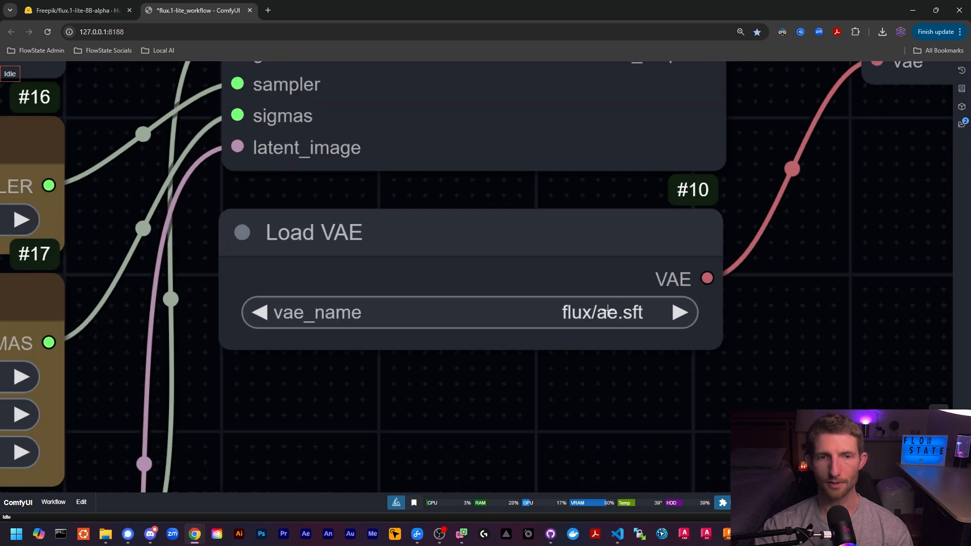
- Set the VAE to flux-vae.sft, check the model card sample, and open the Lite 8B Alpha output image full-page
{"action": "left_click", "coordinate": [601, 313]}
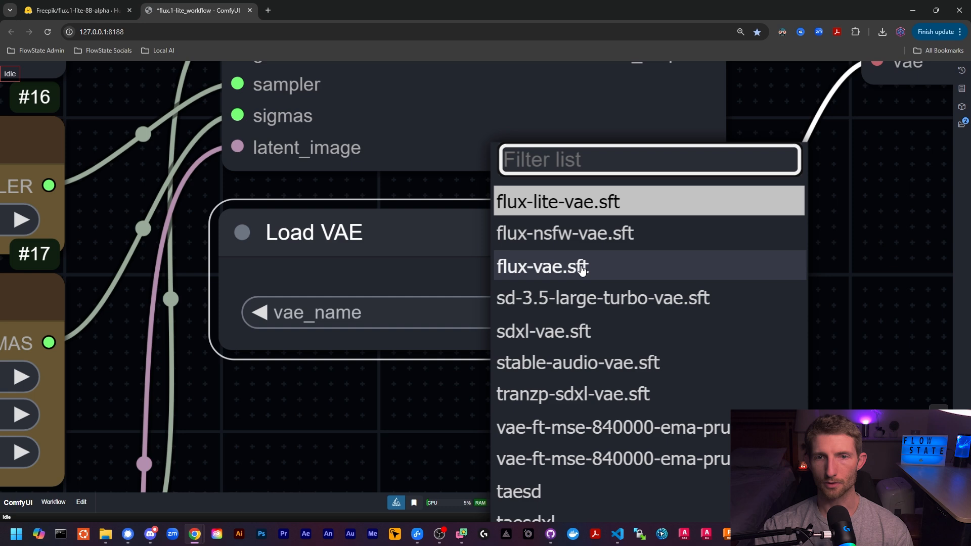
{"action": "left_click", "coordinate": [543, 266]}
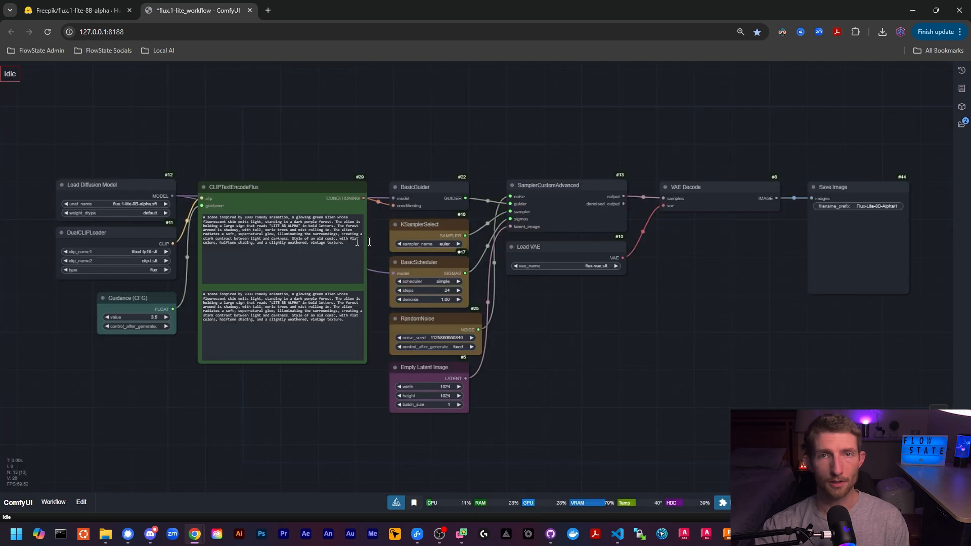
{"action": "left_click", "coordinate": [74, 10]}
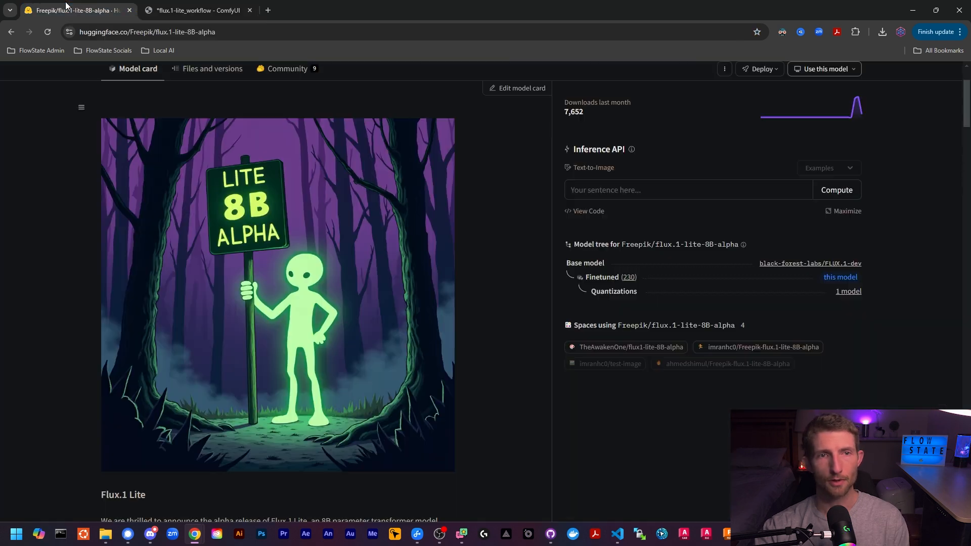
{"action": "mouse_move", "coordinate": [217, 265]}
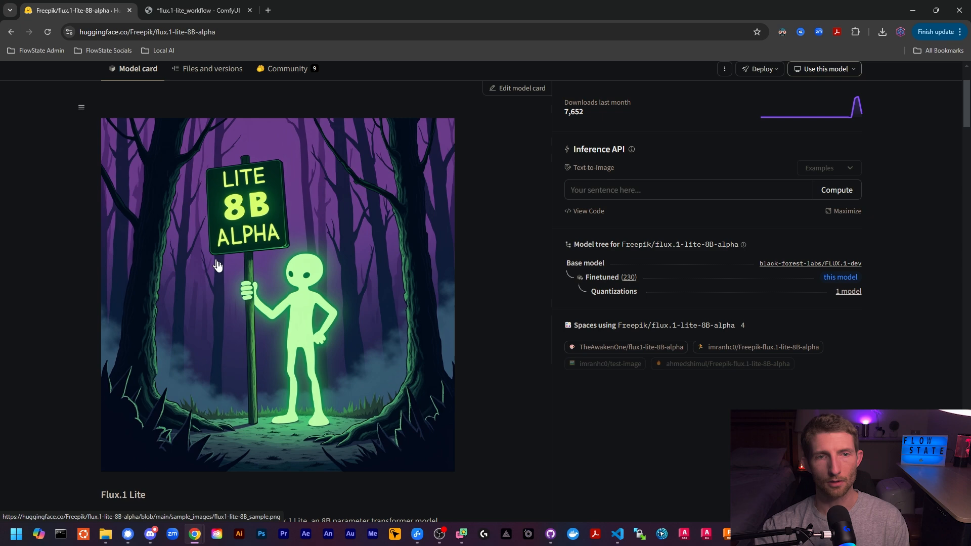
{"action": "left_click", "coordinate": [195, 10]}
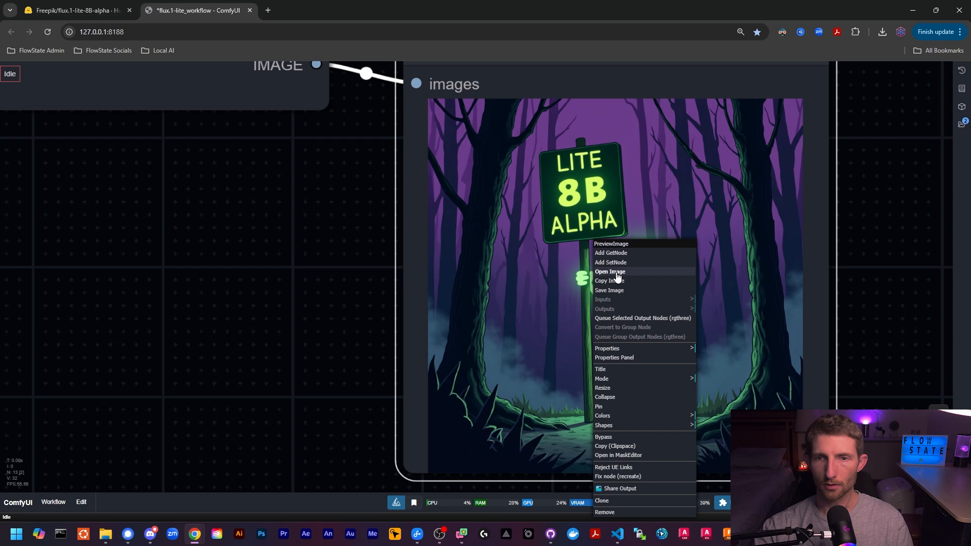
{"action": "left_click", "coordinate": [609, 271]}
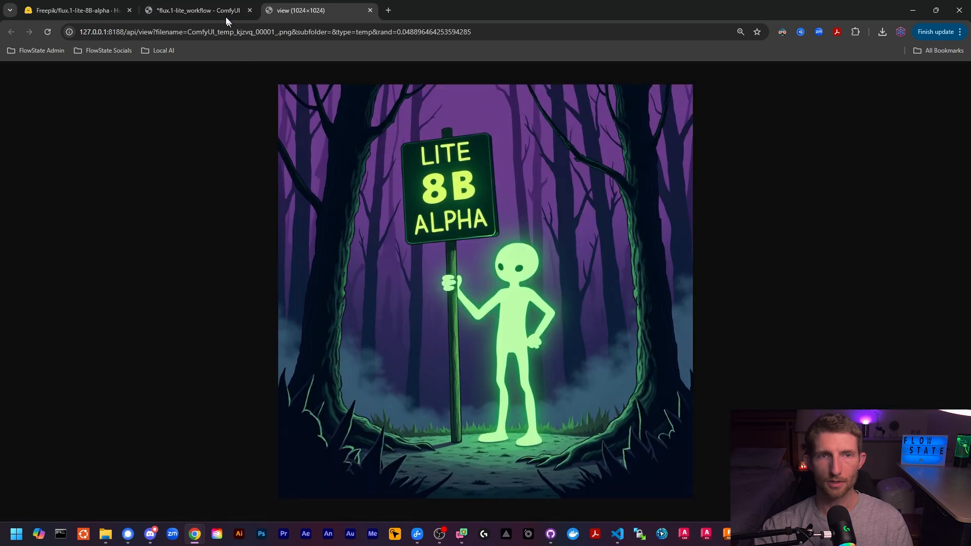
- Switch the diffusion model to flux1-dev.sft and queue a new generation
{"action": "left_click", "coordinate": [197, 10]}
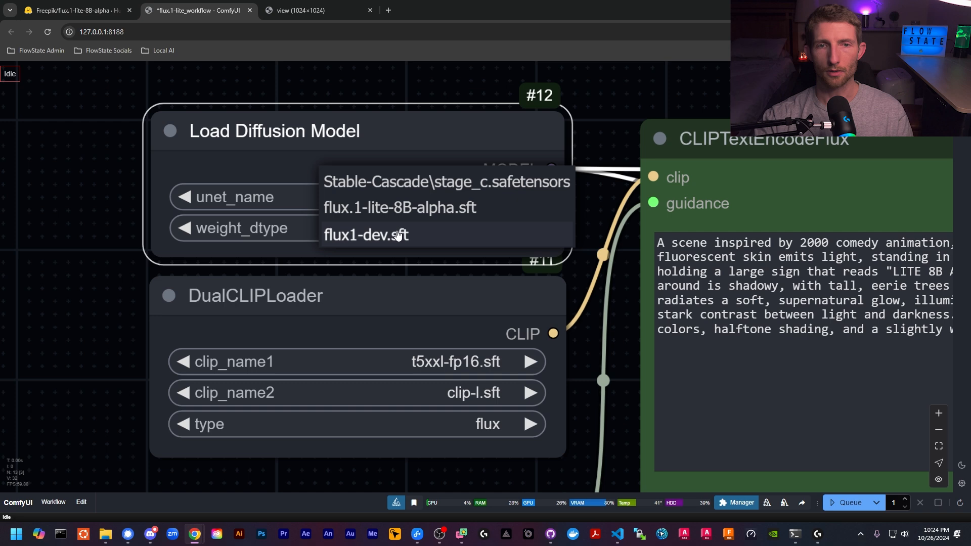
{"action": "left_click", "coordinate": [365, 235]}
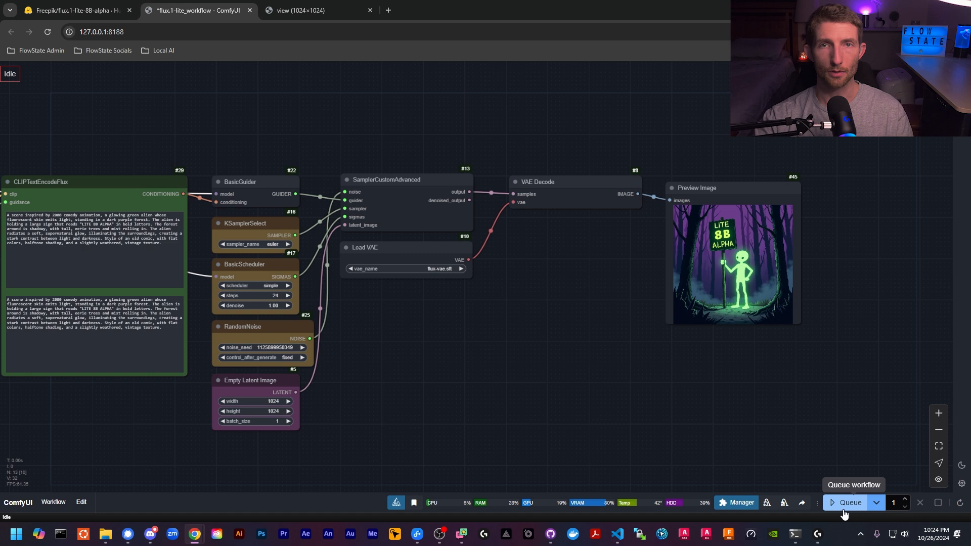
{"action": "left_click", "coordinate": [850, 502]}
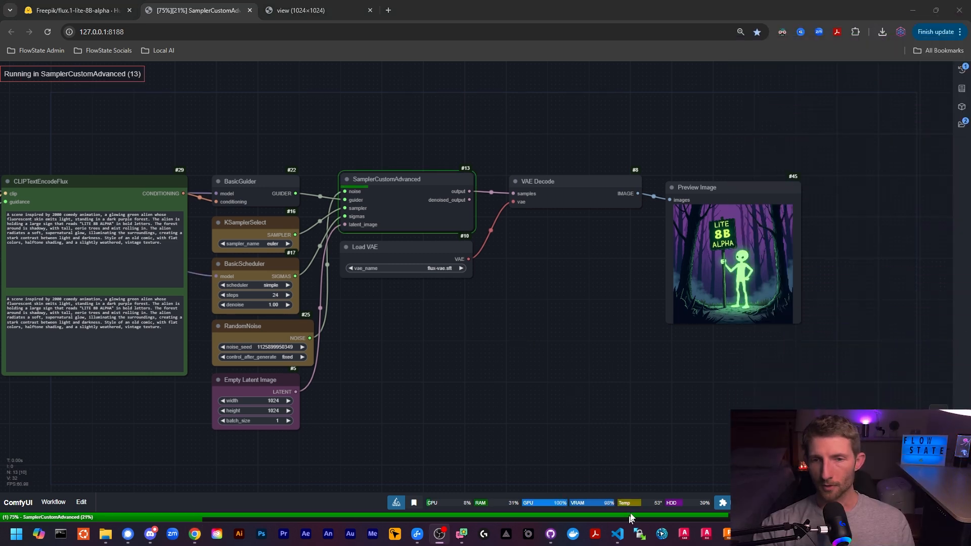
{"action": "mouse_move", "coordinate": [621, 516]}
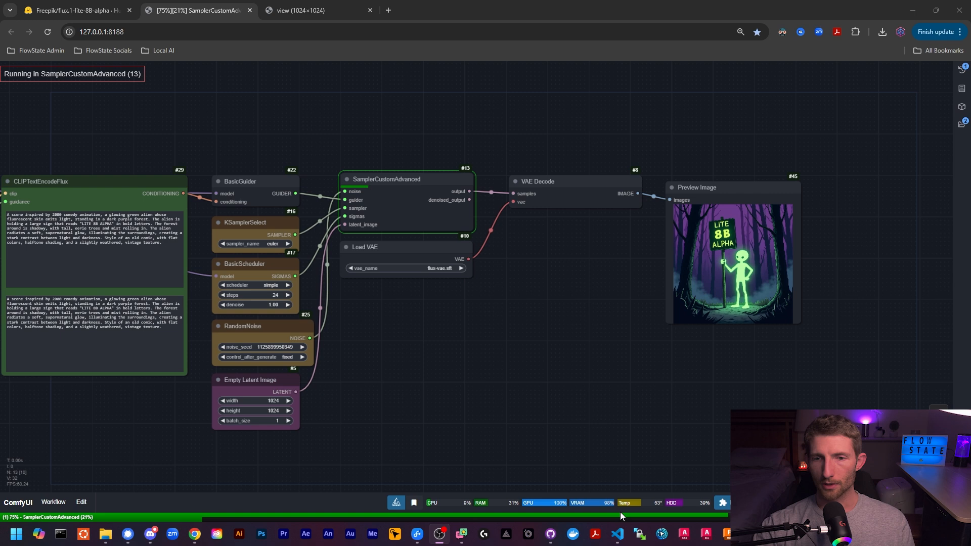
{"action": "mouse_move", "coordinate": [309, 517]}
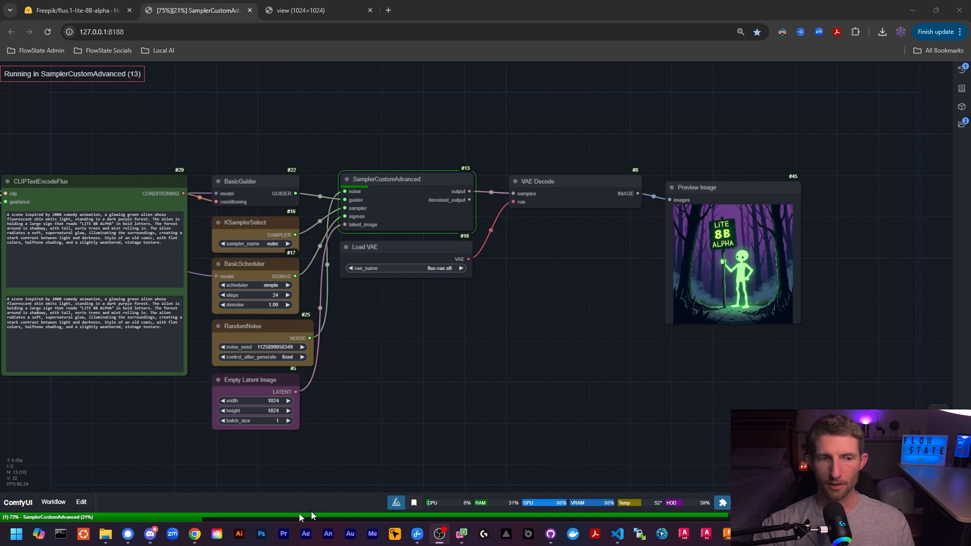
{"action": "mouse_move", "coordinate": [239, 527]}
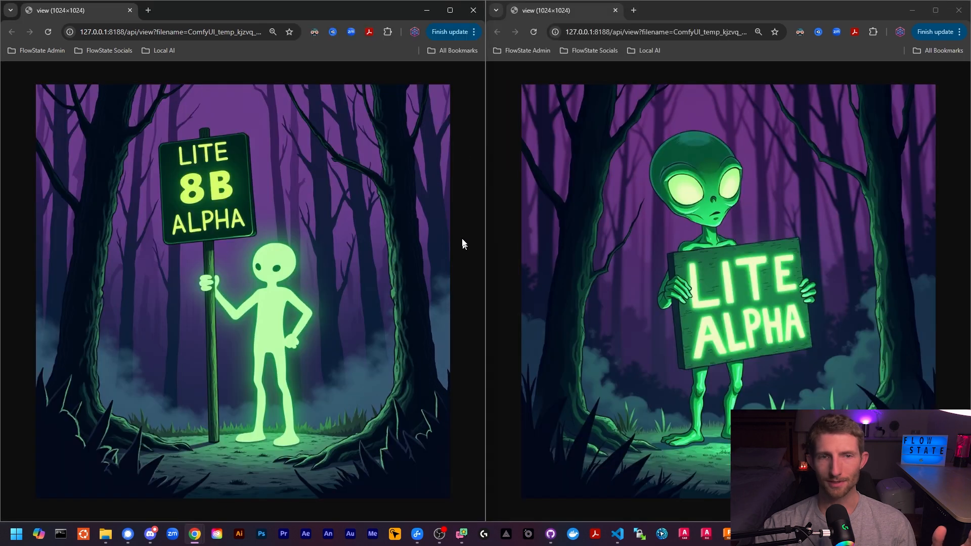
{"action": "mouse_move", "coordinate": [130, 320]}
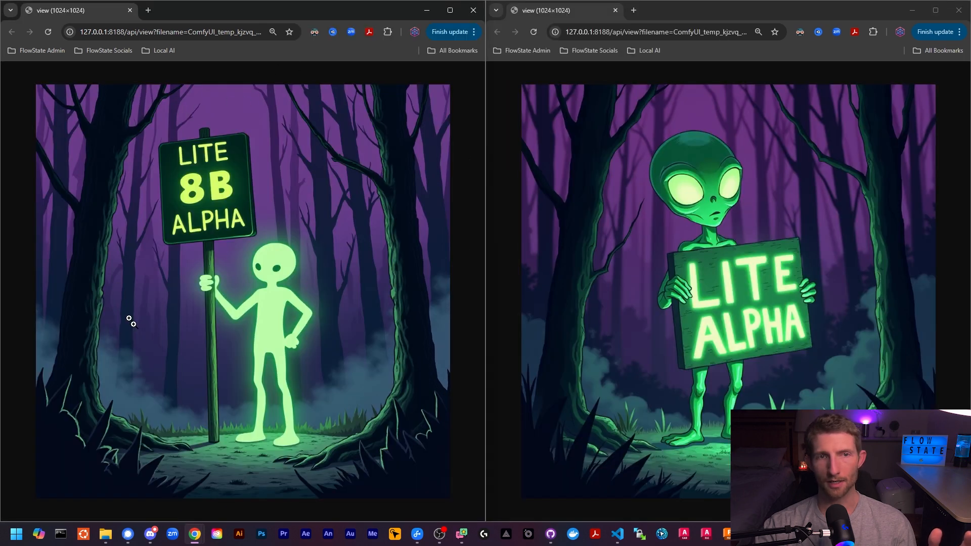
{"action": "mouse_move", "coordinate": [455, 260]}
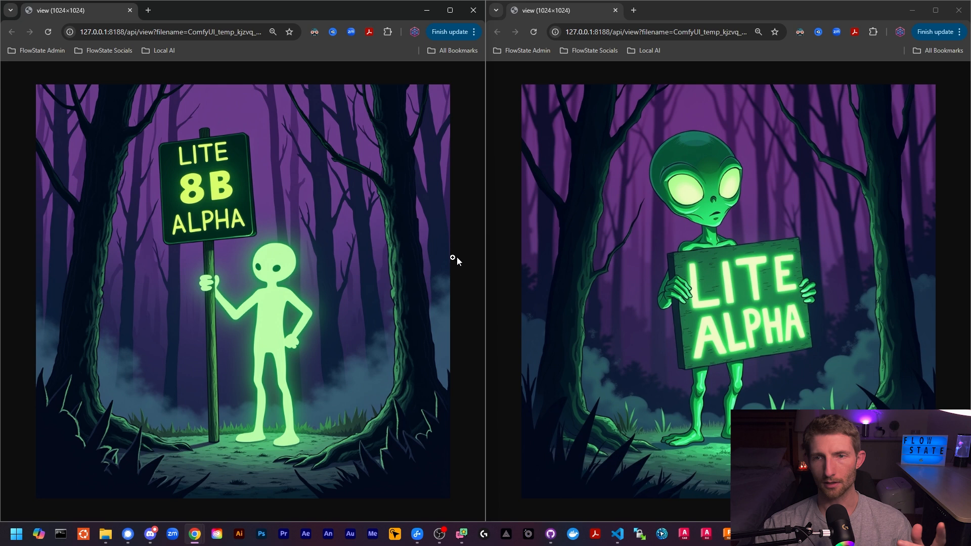
{"action": "mouse_move", "coordinate": [582, 205]}
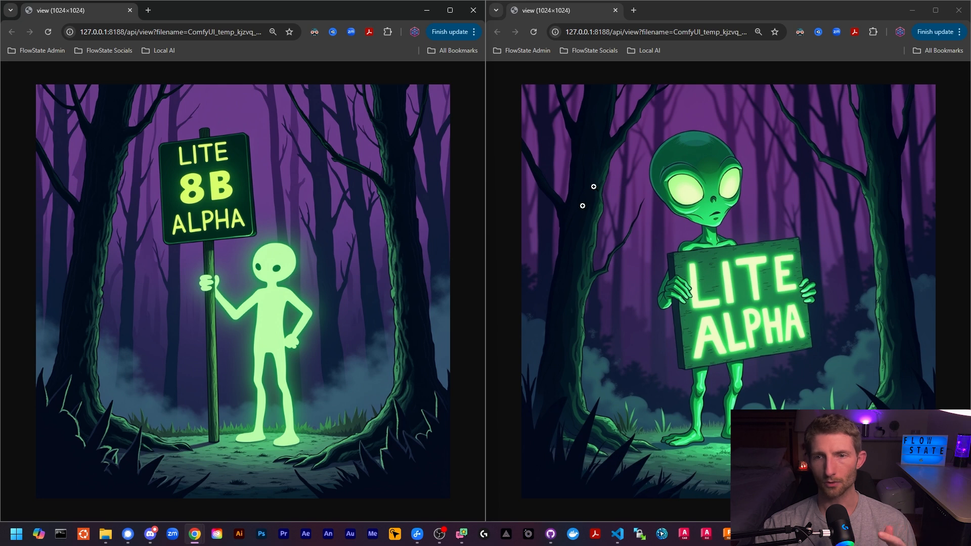
{"action": "mouse_move", "coordinate": [574, 364]}
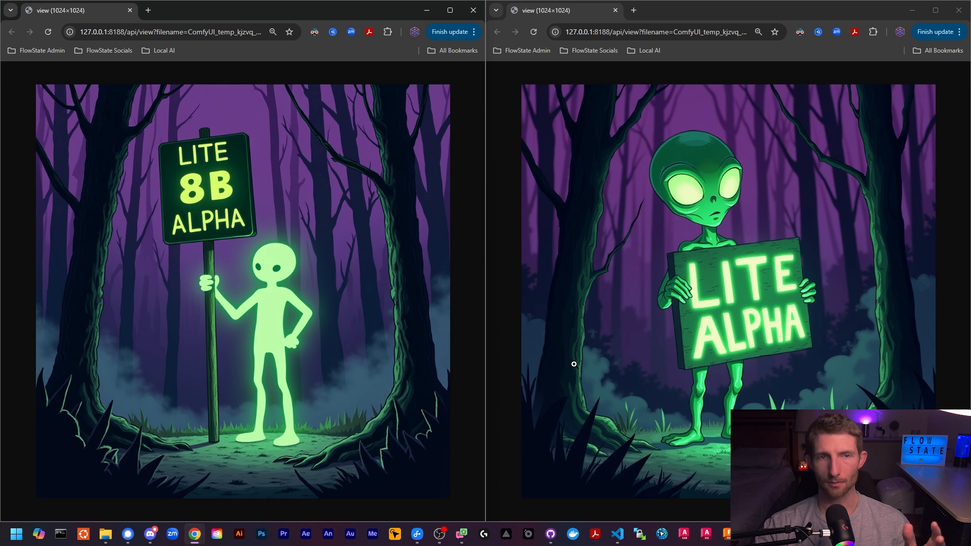
{"action": "mouse_move", "coordinate": [272, 131]}
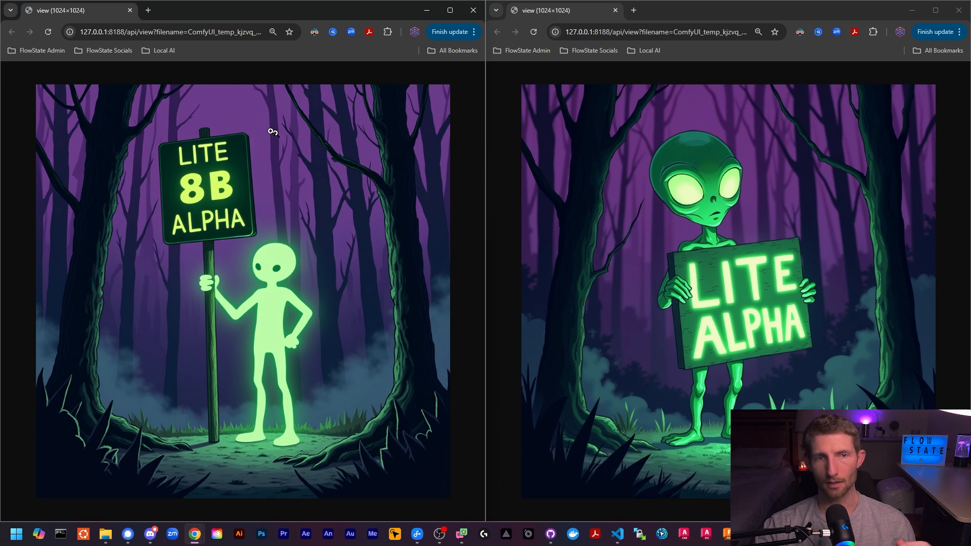
{"action": "mouse_move", "coordinate": [218, 164]}
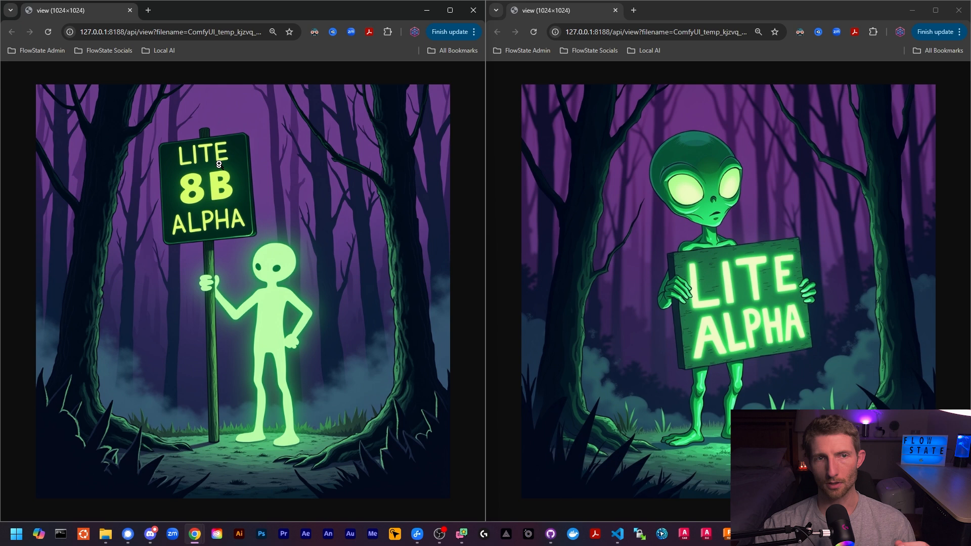
{"action": "mouse_move", "coordinate": [199, 184]}
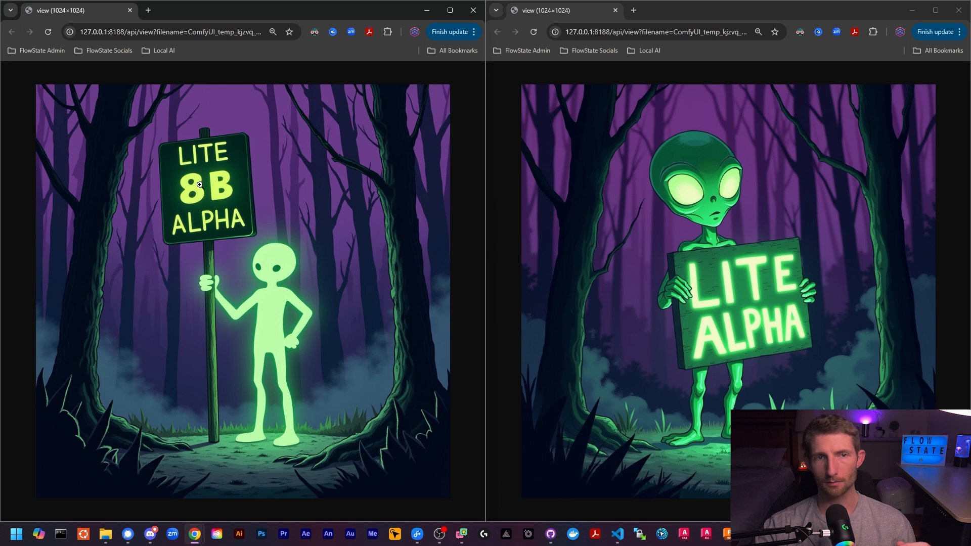
{"action": "mouse_move", "coordinate": [680, 246]}
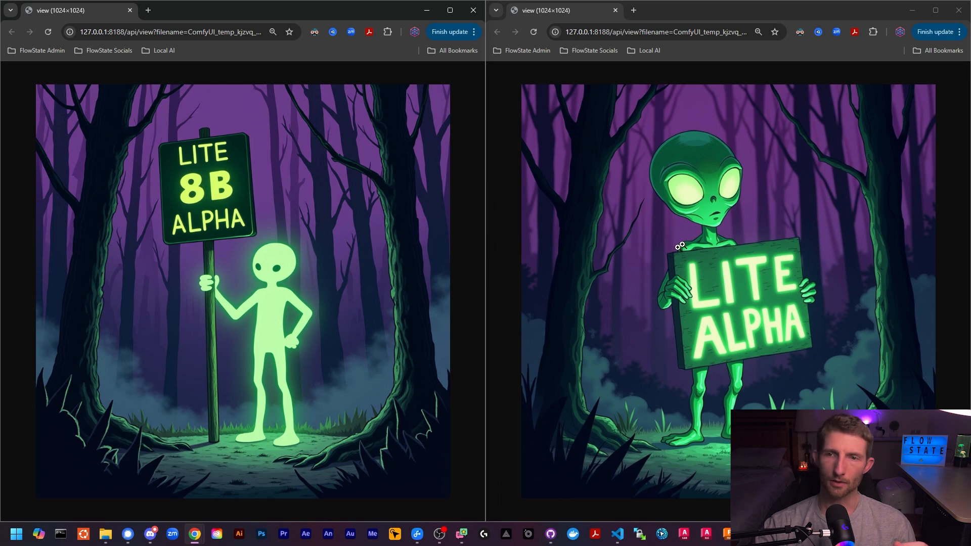
{"action": "mouse_move", "coordinate": [776, 306]}
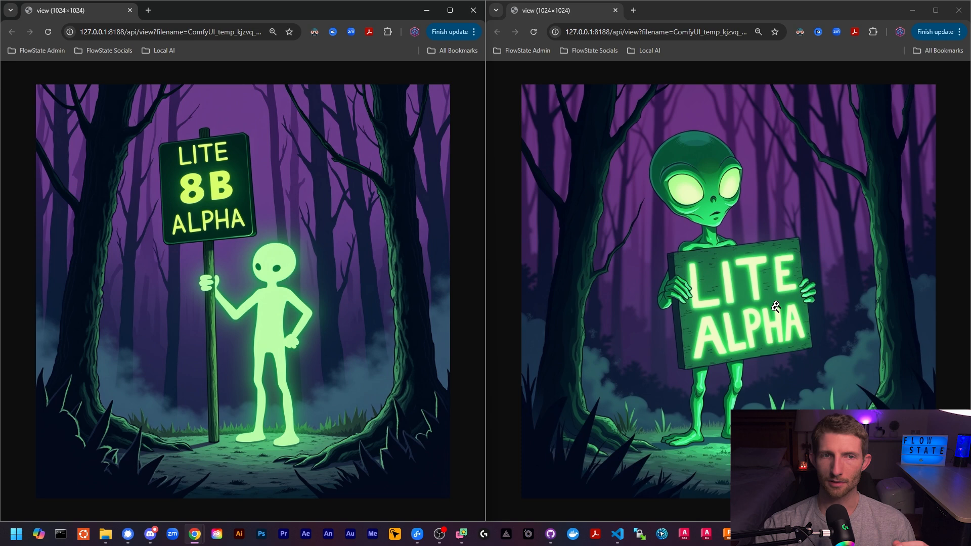
{"action": "mouse_move", "coordinate": [714, 322]}
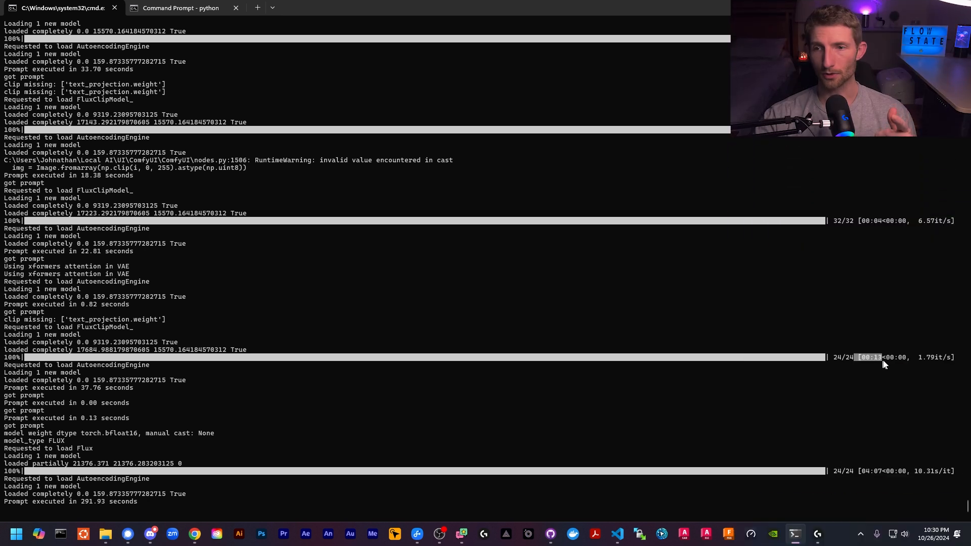
{"action": "mouse_move", "coordinate": [848, 467]}
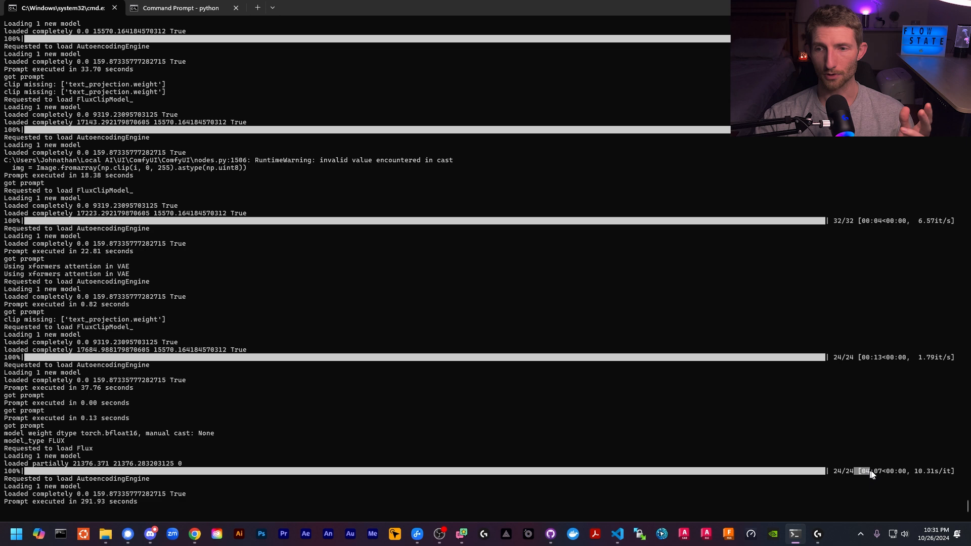
{"action": "mouse_move", "coordinate": [897, 475]}
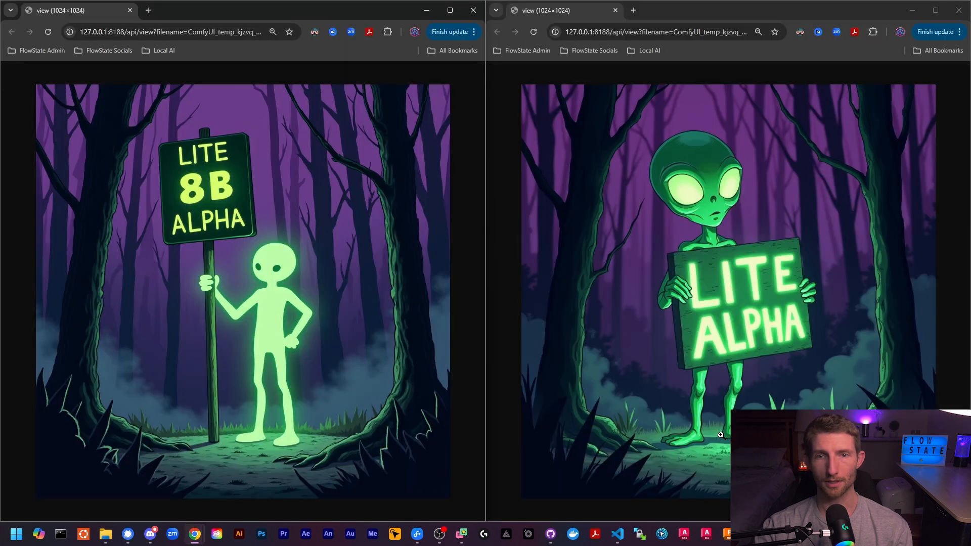
{"action": "mouse_move", "coordinate": [456, 253]}
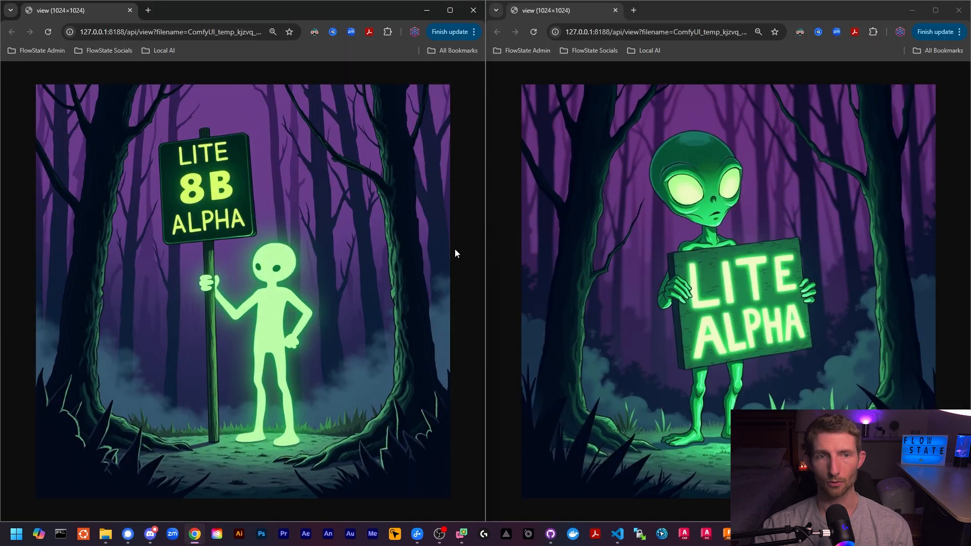
{"action": "mouse_move", "coordinate": [569, 352]}
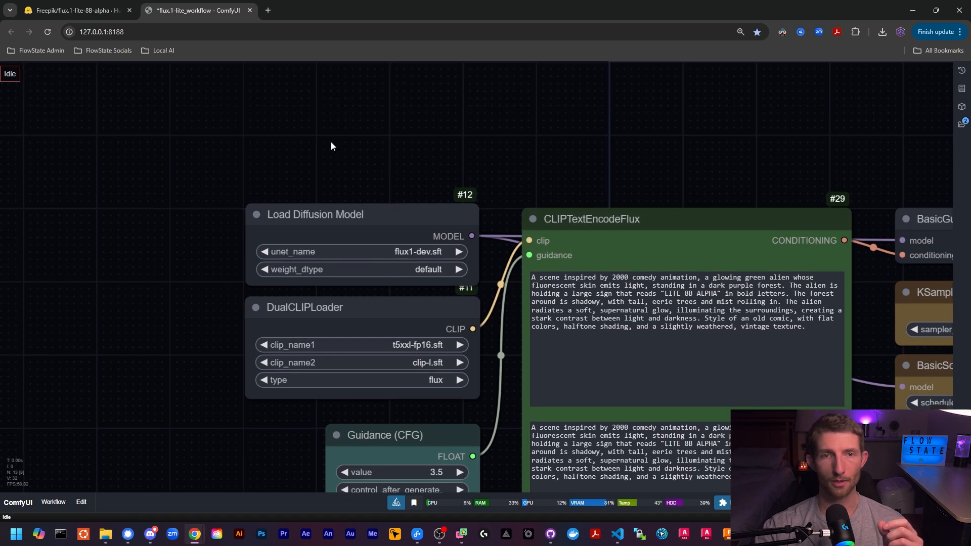
- Add a CheckpointLoaderNF4 node loading flux-nf4-v2.sft
{"action": "double_click", "coordinate": [350, 158]}
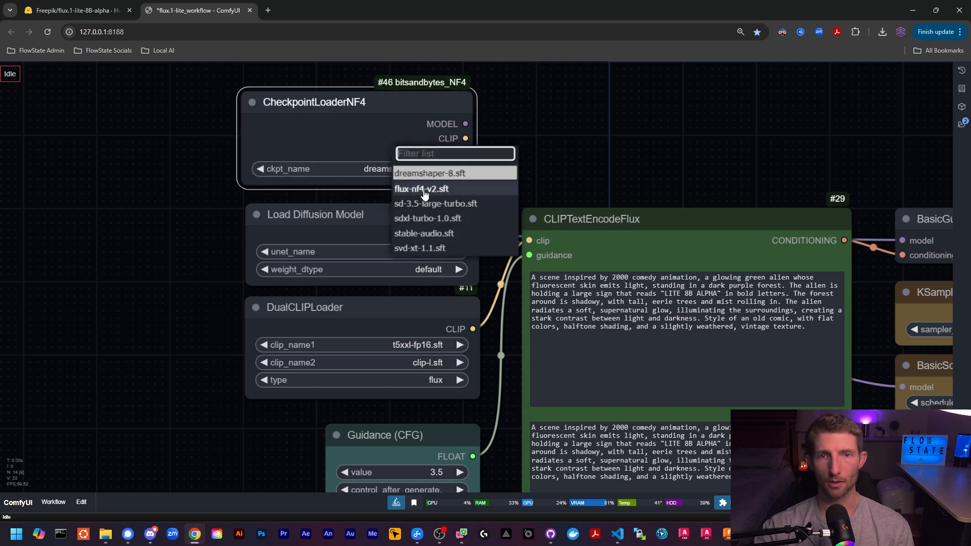
{"action": "left_click", "coordinate": [421, 190]}
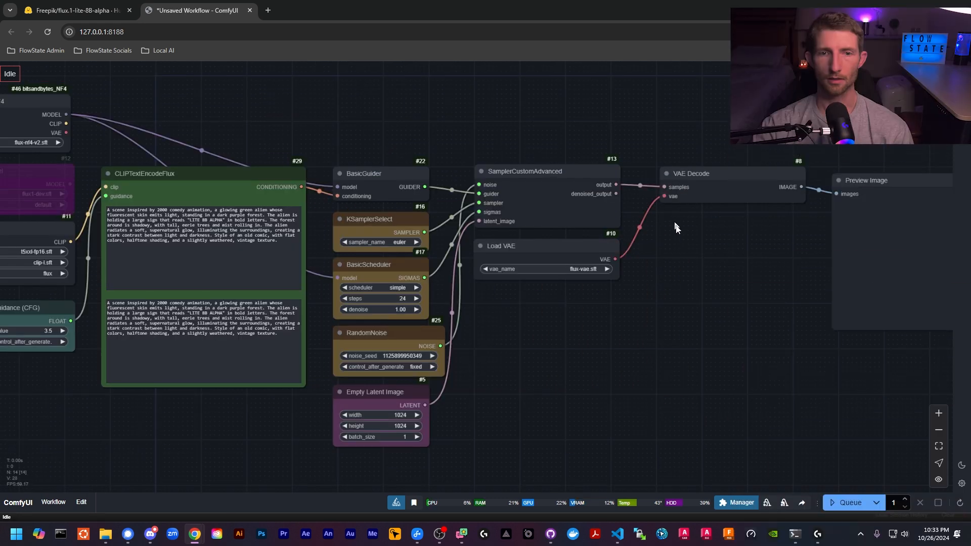
{"action": "mouse_move", "coordinate": [834, 514]}
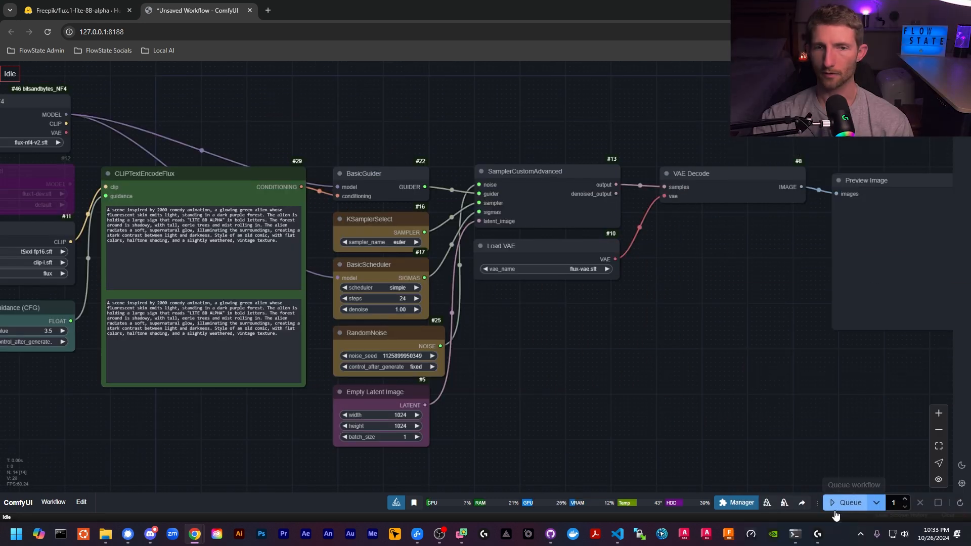
- Queue the workflow to generate with the NF4 checkpoint
{"action": "left_click", "coordinate": [848, 503]}
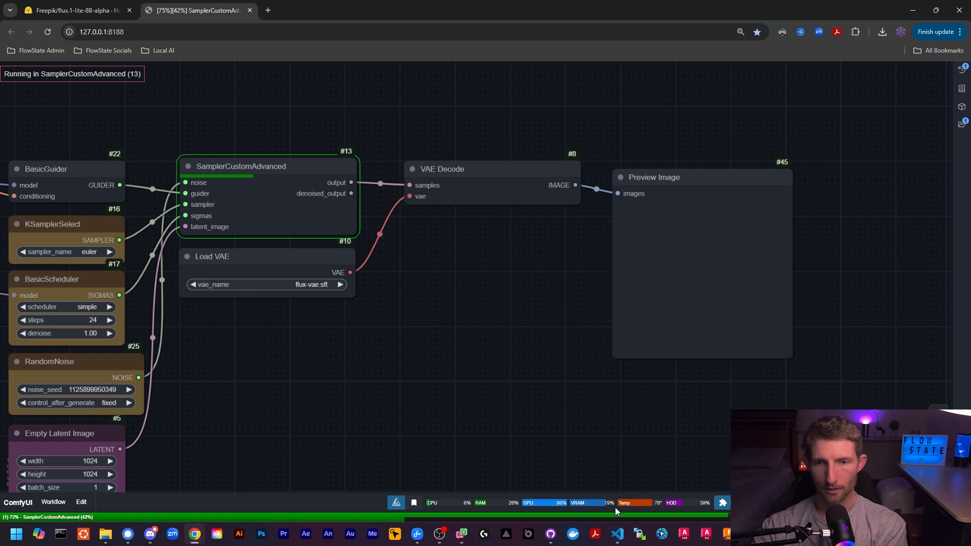
{"action": "mouse_move", "coordinate": [606, 444]}
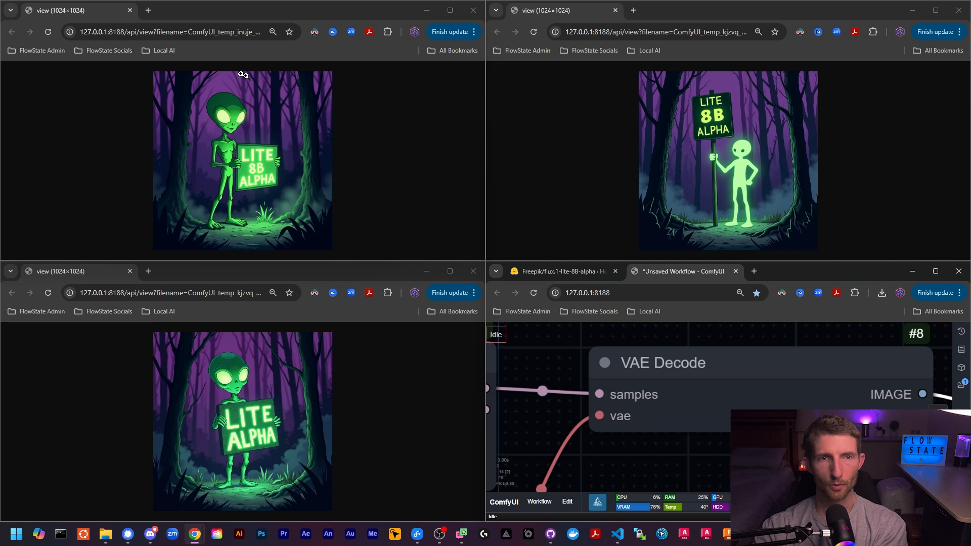
{"action": "mouse_move", "coordinate": [269, 139]}
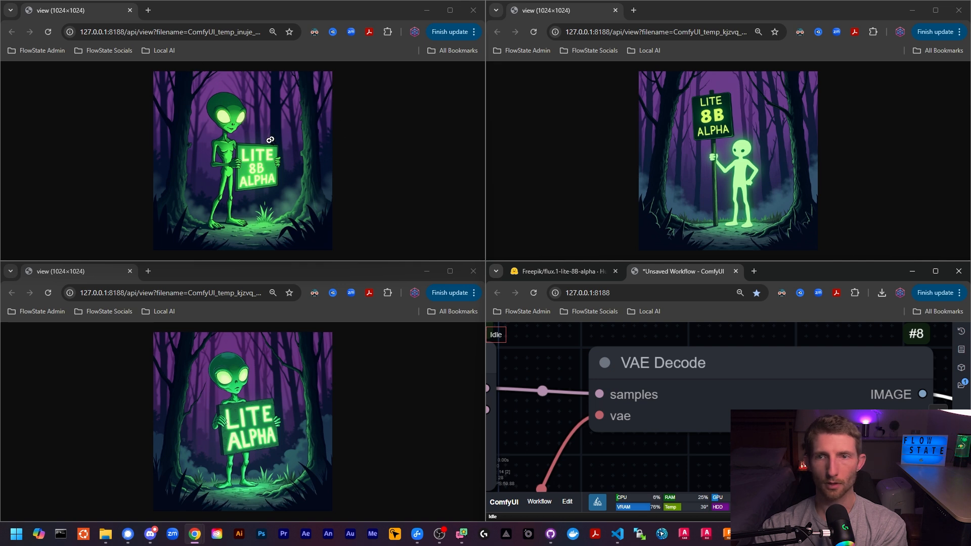
{"action": "mouse_move", "coordinate": [733, 209]}
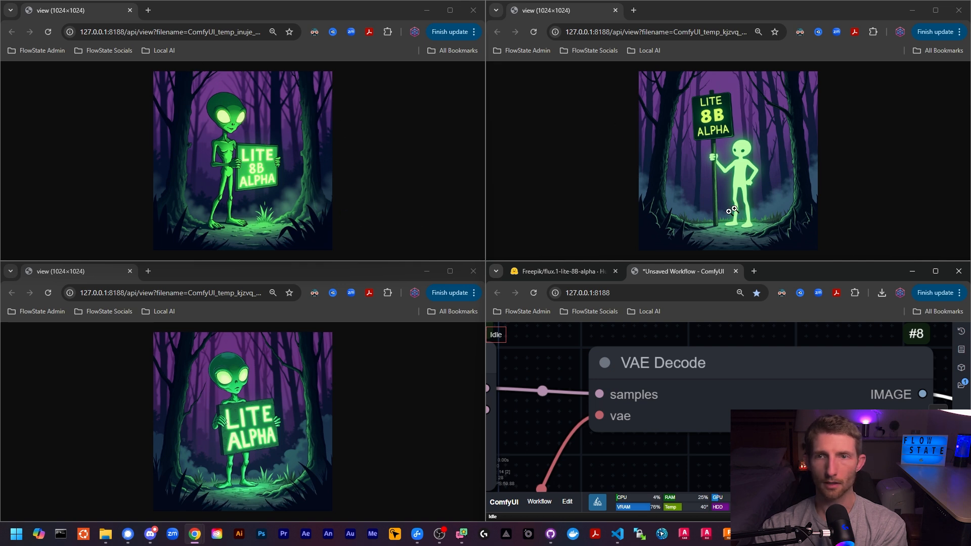
{"action": "mouse_move", "coordinate": [214, 443]}
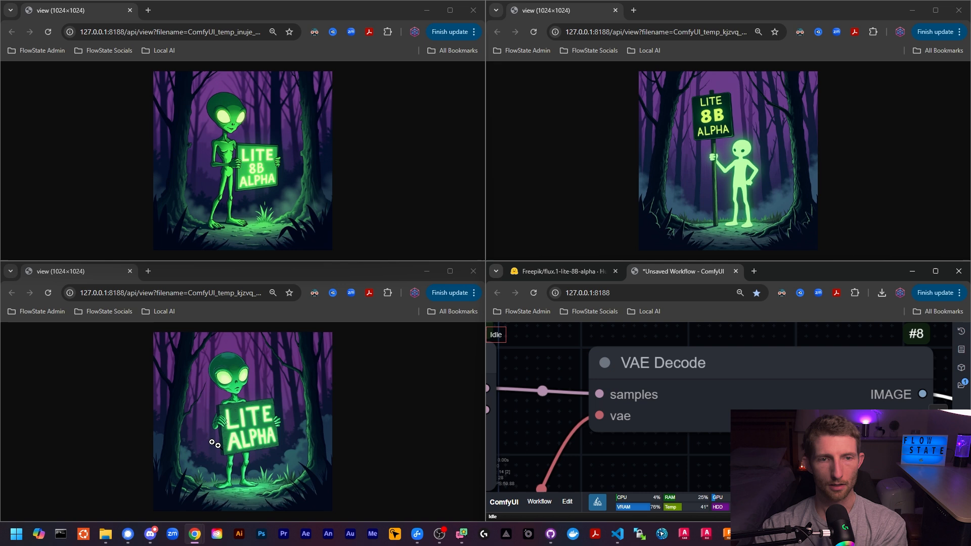
{"action": "mouse_move", "coordinate": [377, 424]}
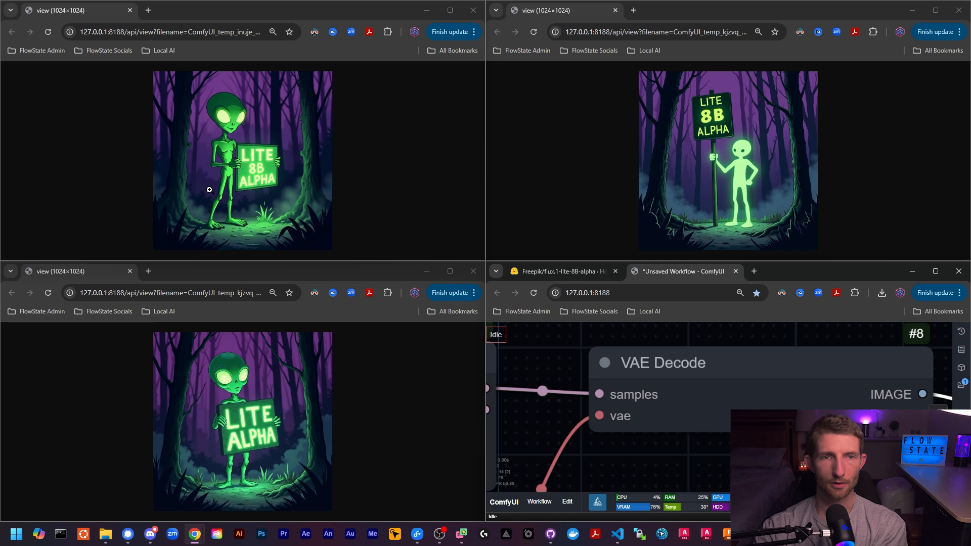
{"action": "mouse_move", "coordinate": [313, 222]}
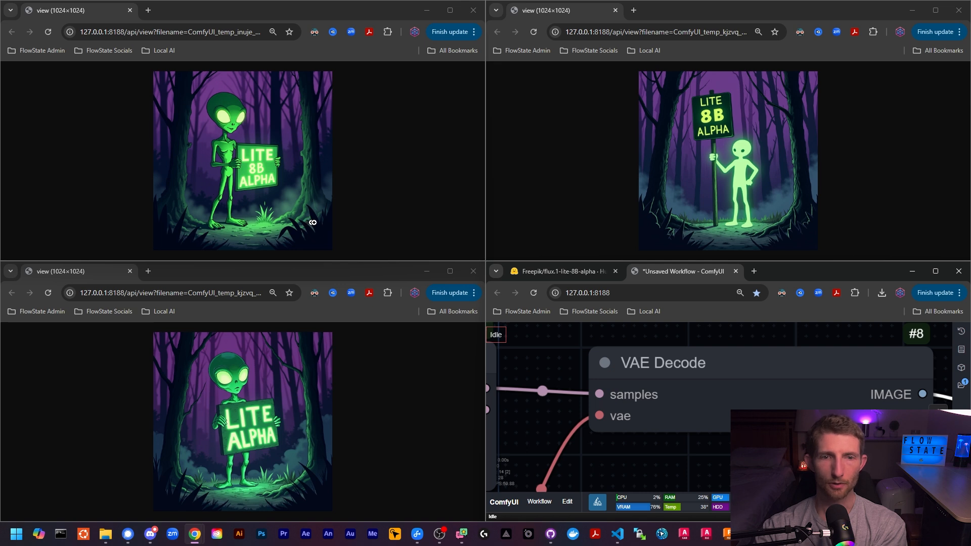
{"action": "mouse_move", "coordinate": [437, 195]}
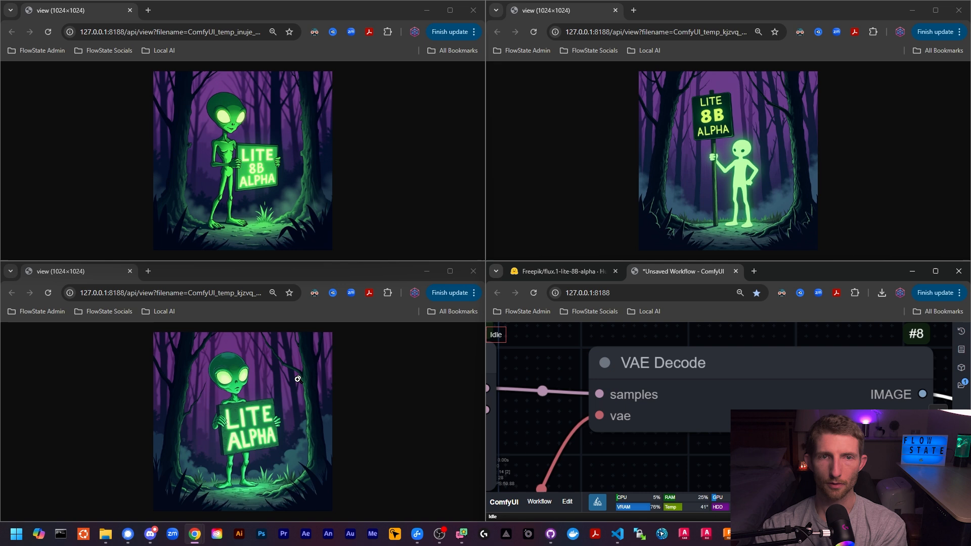
{"action": "mouse_move", "coordinate": [675, 155]}
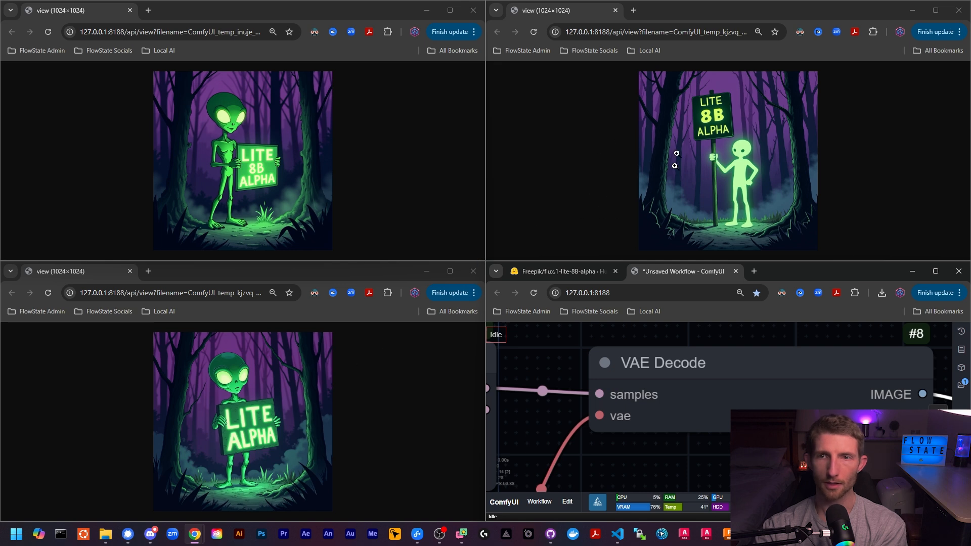
{"action": "mouse_move", "coordinate": [236, 207]}
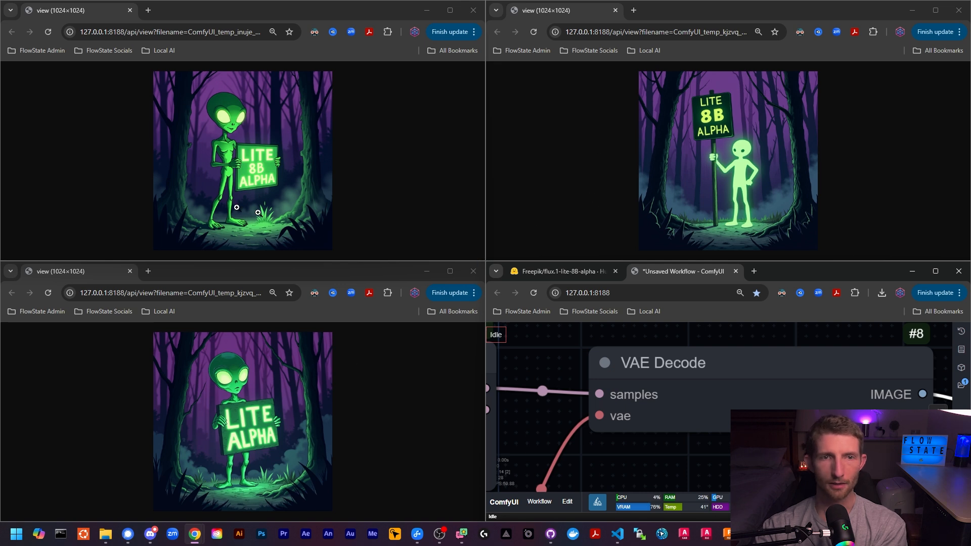
{"action": "mouse_move", "coordinate": [572, 249]}
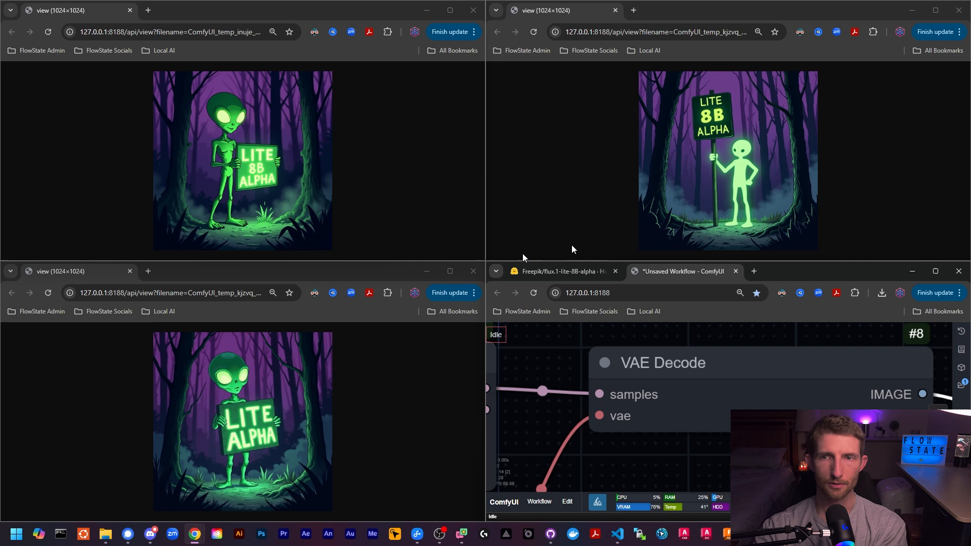
{"action": "mouse_move", "coordinate": [356, 325]}
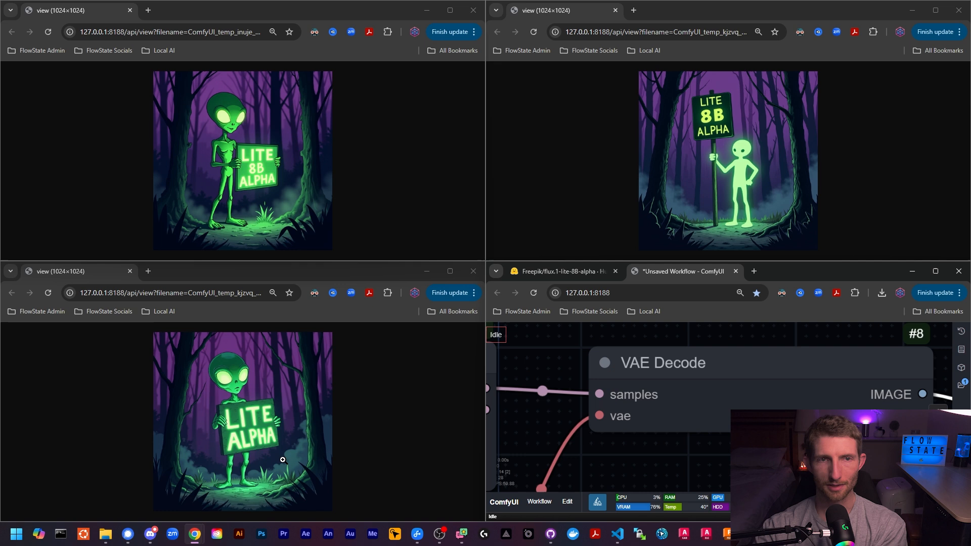
{"action": "mouse_move", "coordinate": [256, 169]}
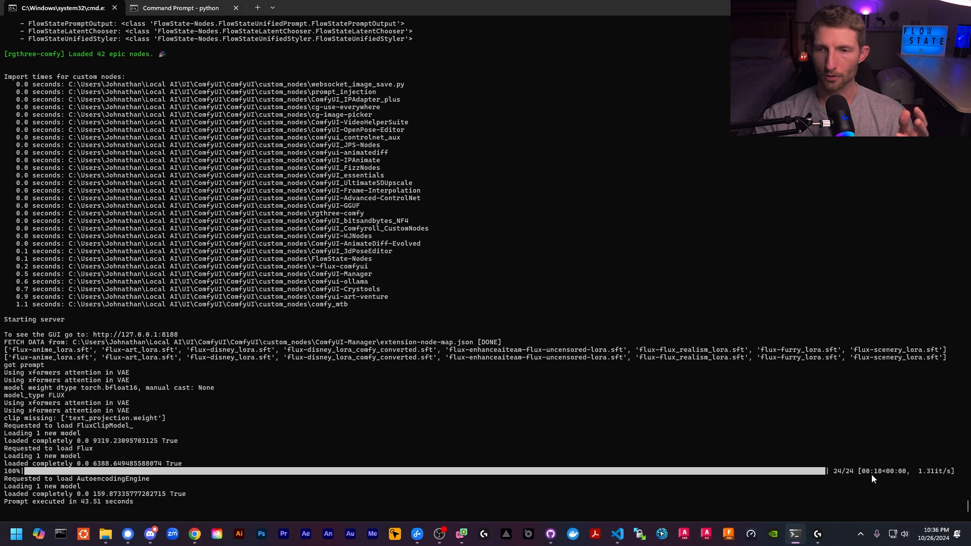
- Scroll the ComfyUI console back to the earlier 'Prompt executed in' timings
{"action": "scroll", "scroll_direction": "up", "scroll_amount": 3}
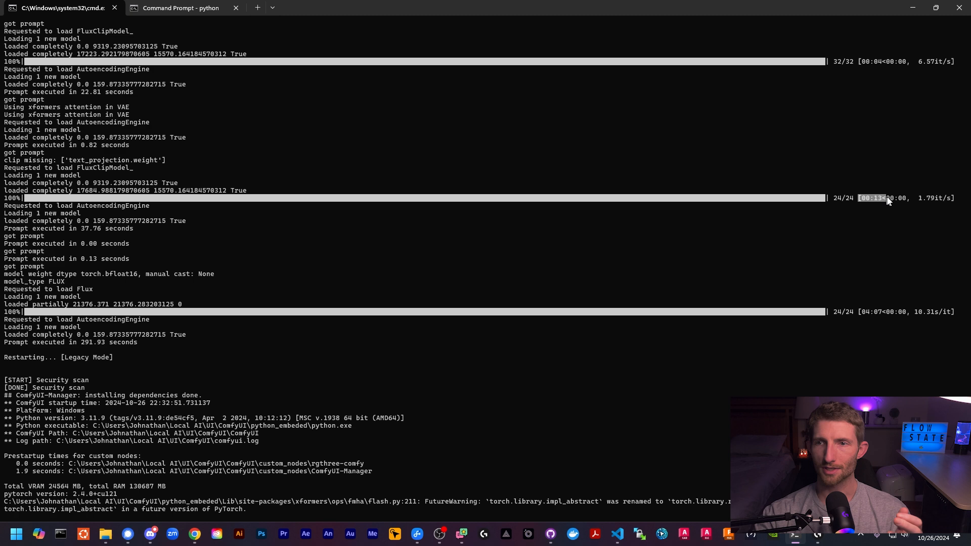
{"action": "mouse_move", "coordinate": [852, 321]}
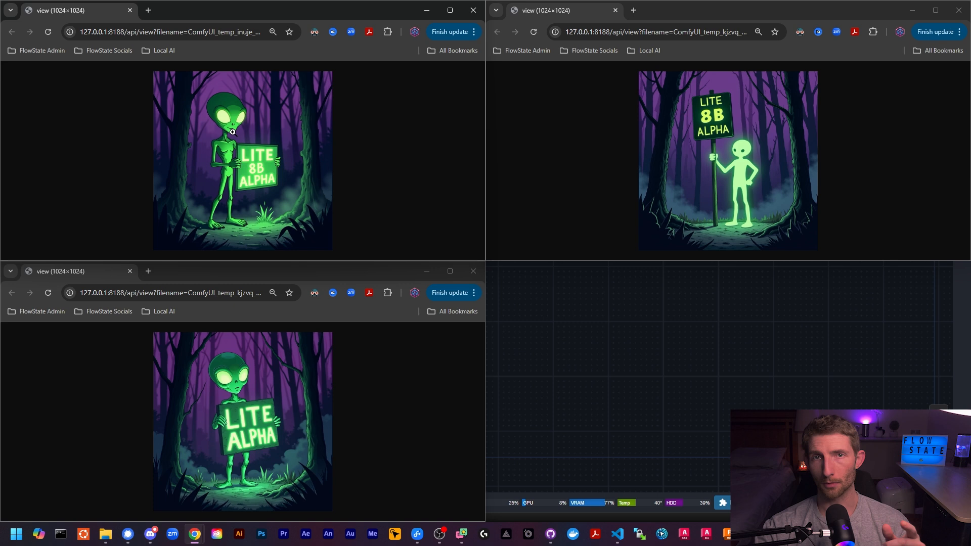
{"action": "mouse_move", "coordinate": [228, 249]}
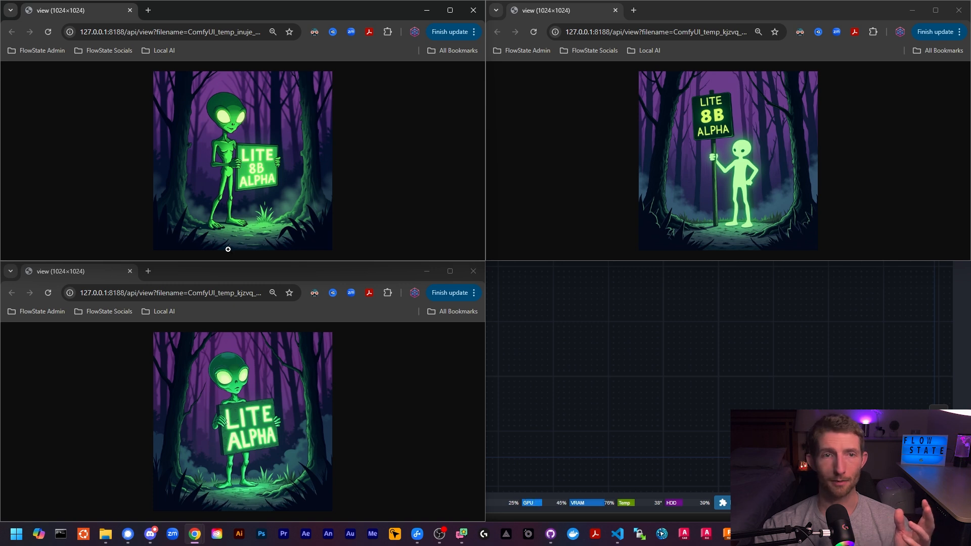
{"action": "mouse_move", "coordinate": [305, 239]}
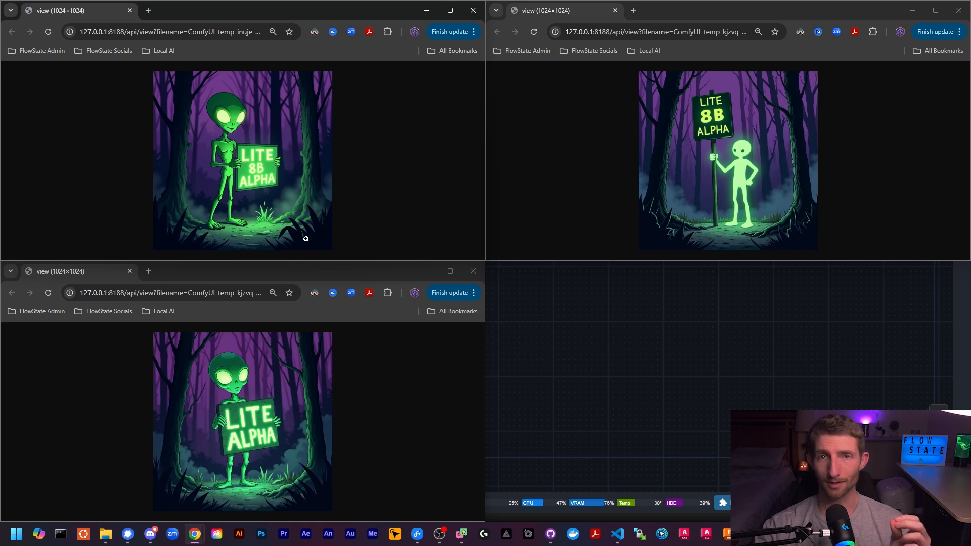
{"action": "mouse_move", "coordinate": [418, 186]}
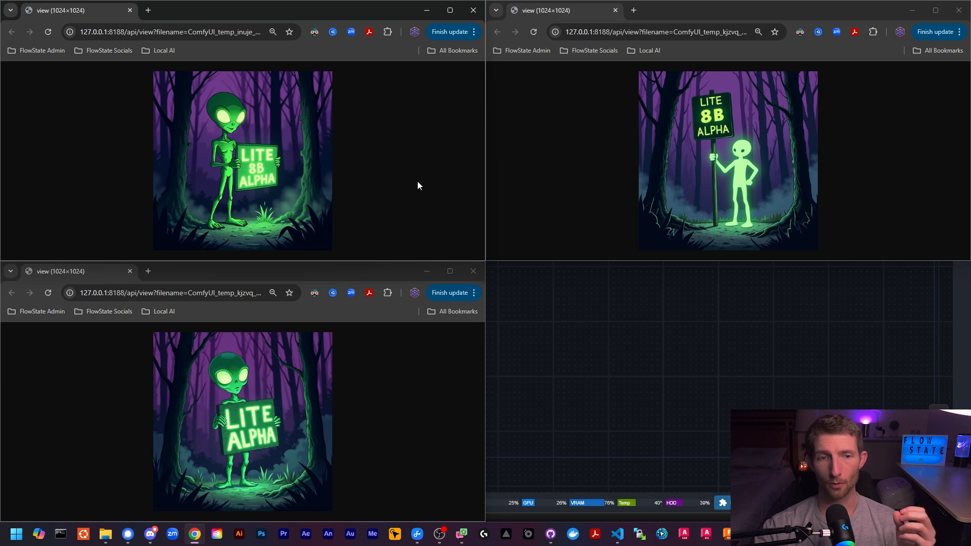
{"action": "mouse_move", "coordinate": [237, 341]}
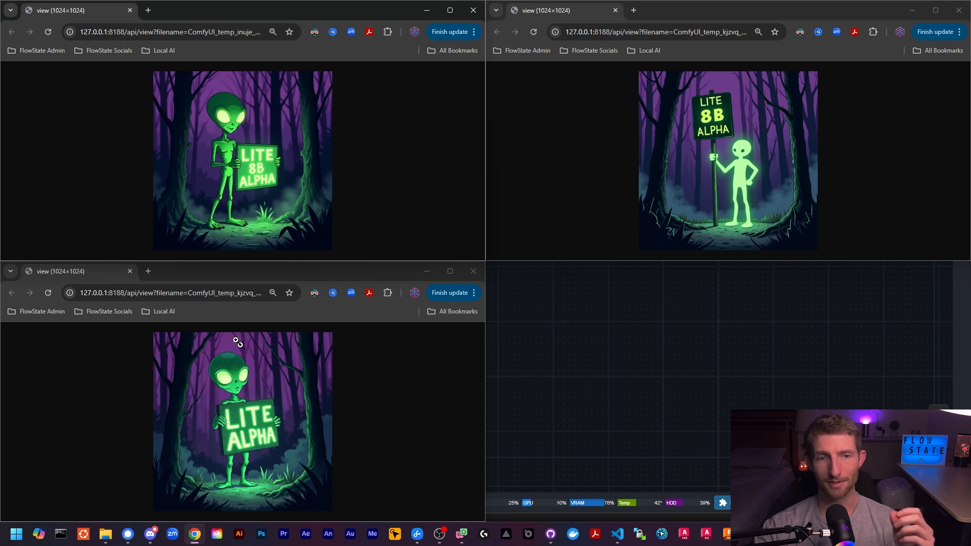
{"action": "mouse_move", "coordinate": [332, 214]}
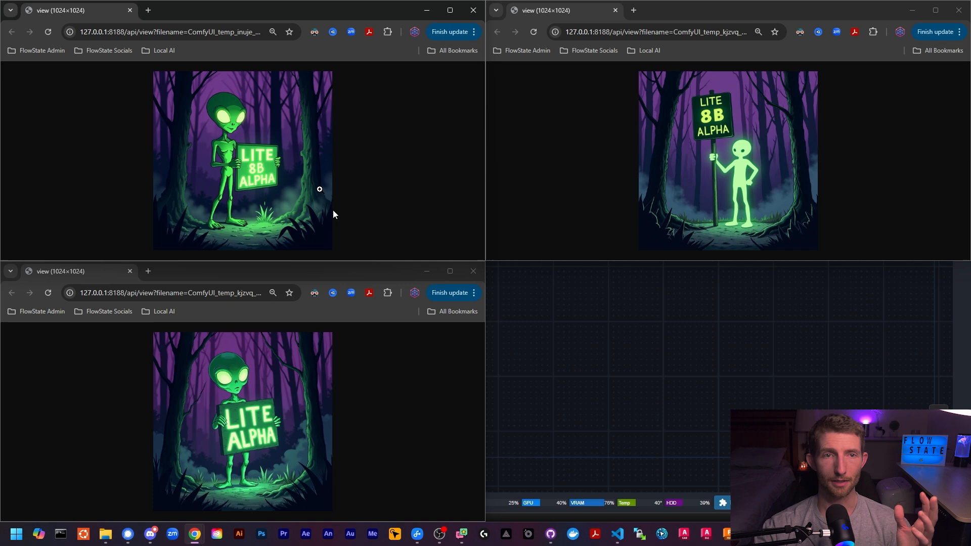
{"action": "mouse_move", "coordinate": [244, 432]}
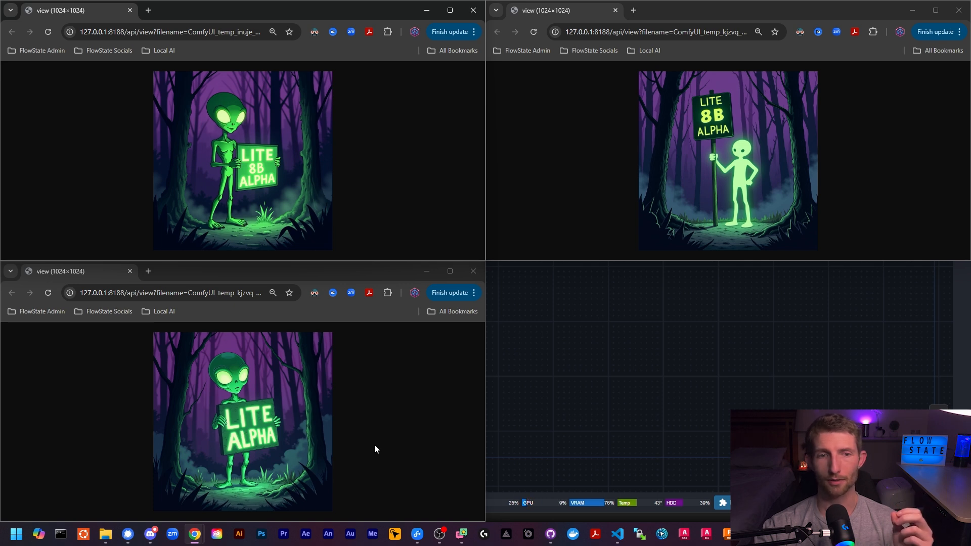
{"action": "mouse_move", "coordinate": [604, 321]}
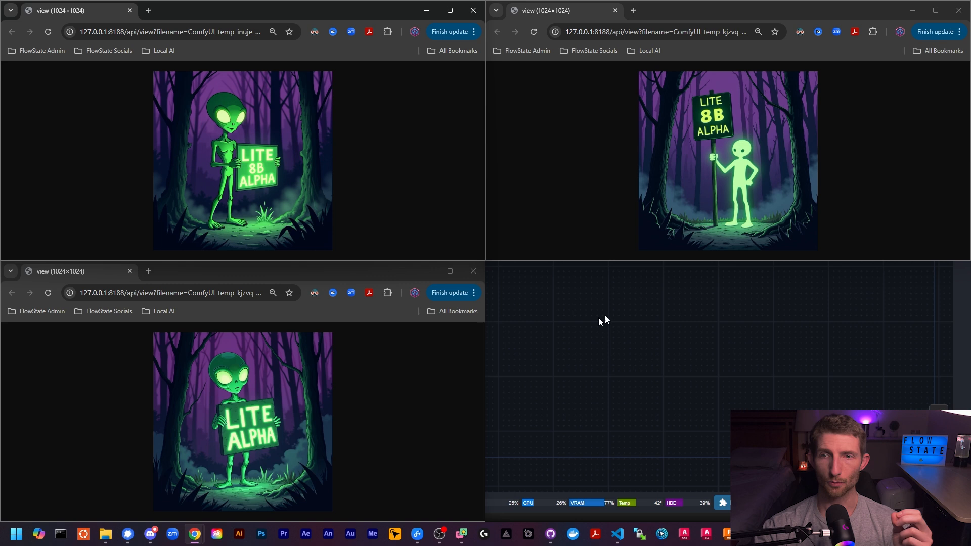
{"action": "mouse_move", "coordinate": [766, 112]}
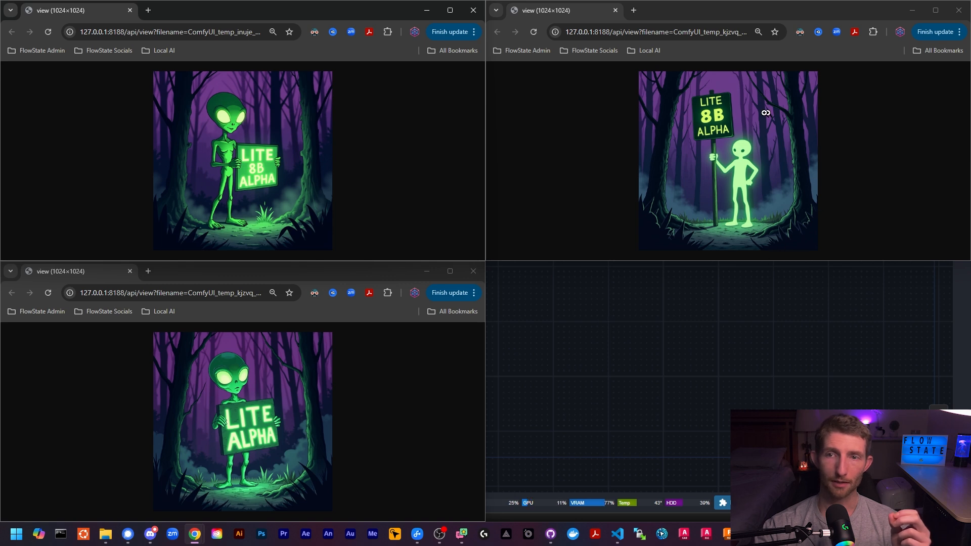
{"action": "mouse_move", "coordinate": [724, 239]}
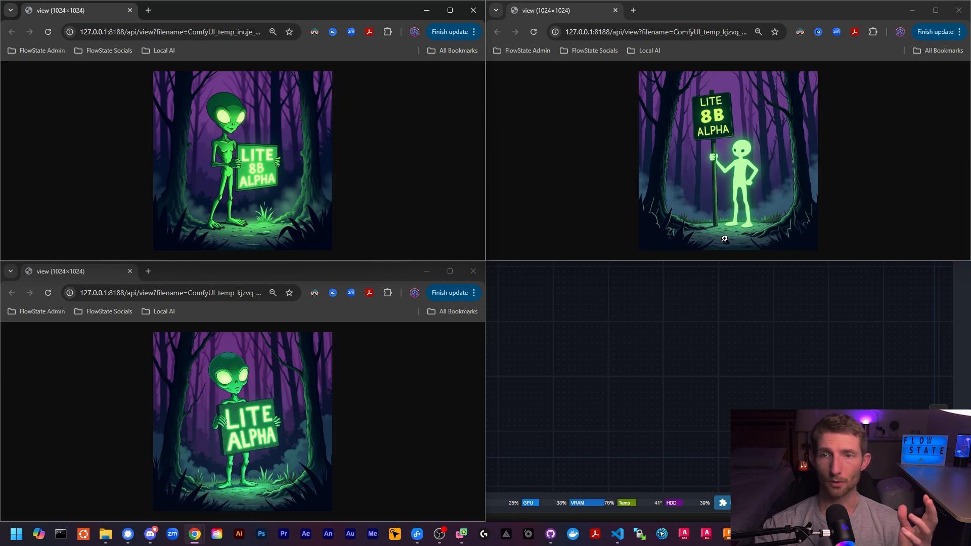
{"action": "mouse_move", "coordinate": [404, 179]}
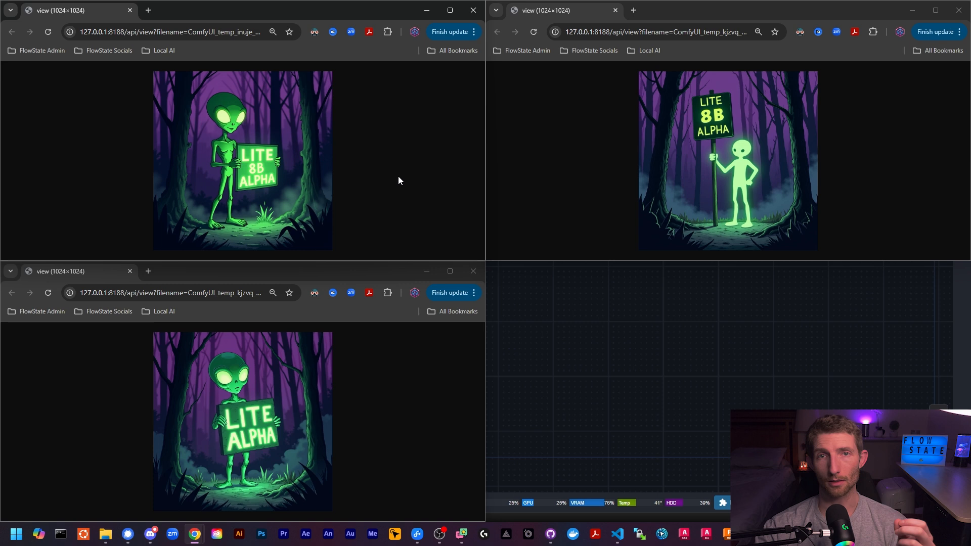
{"action": "mouse_move", "coordinate": [589, 112]}
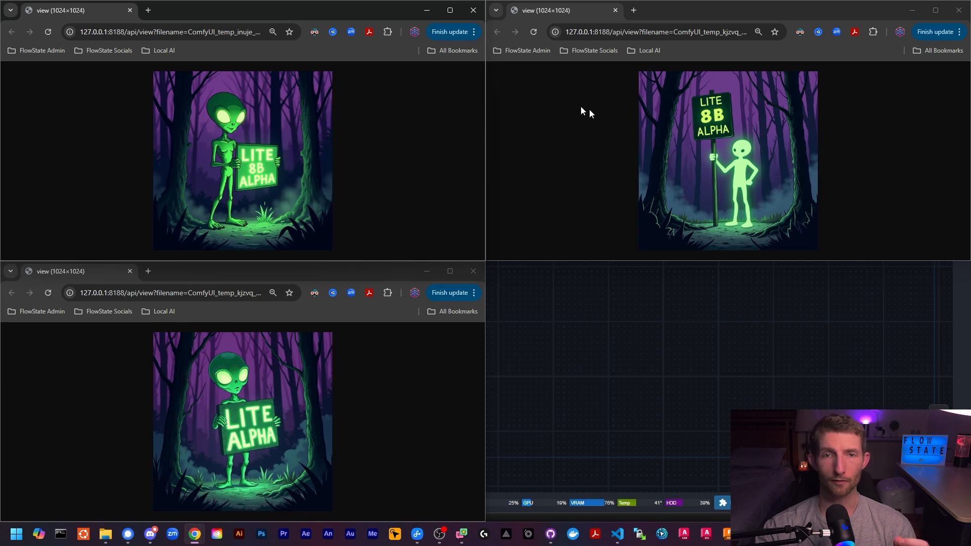
{"action": "mouse_move", "coordinate": [438, 181]}
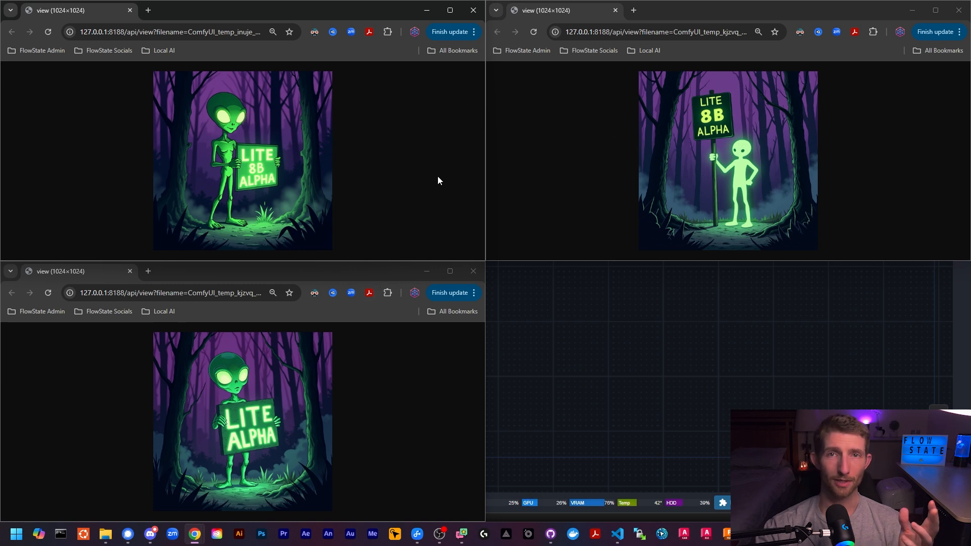
{"action": "mouse_move", "coordinate": [359, 181]}
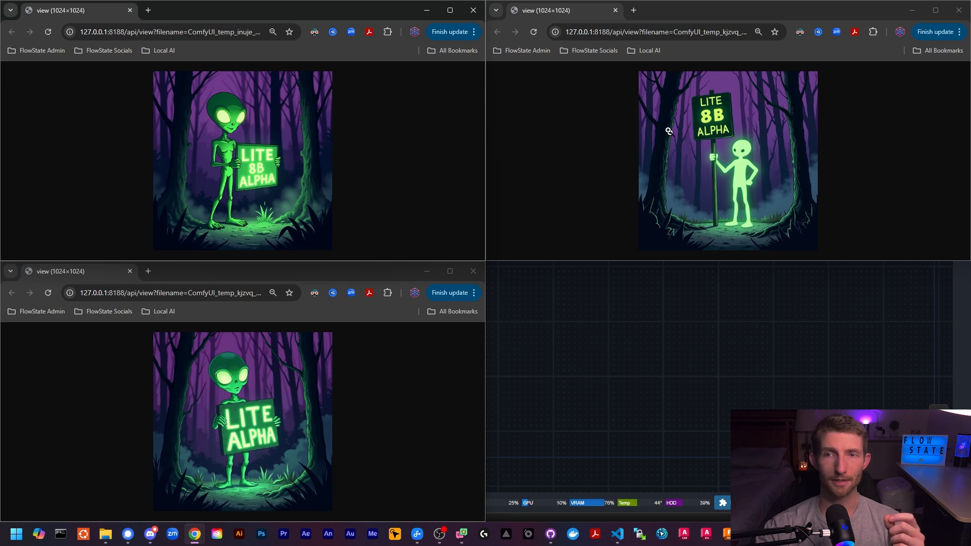
{"action": "mouse_move", "coordinate": [660, 220]}
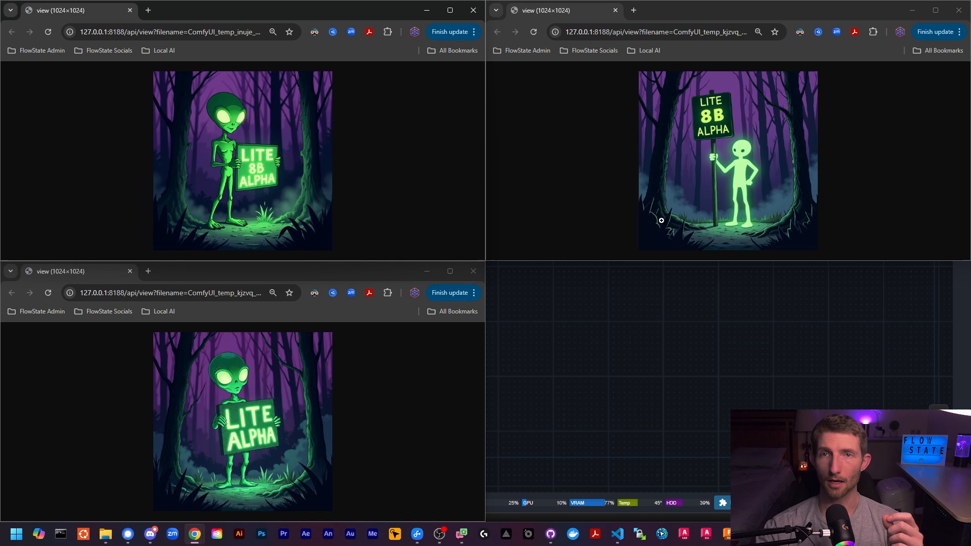
{"action": "mouse_move", "coordinate": [592, 225]}
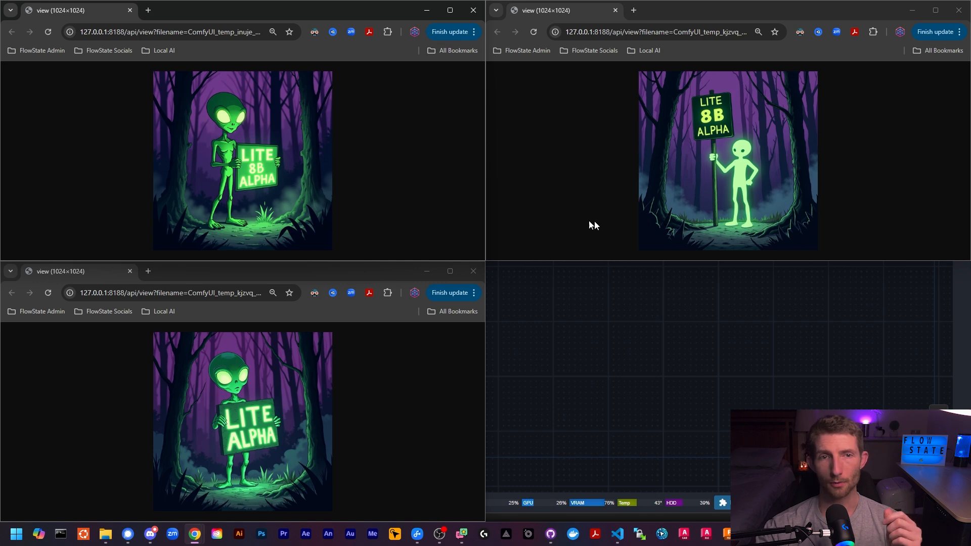